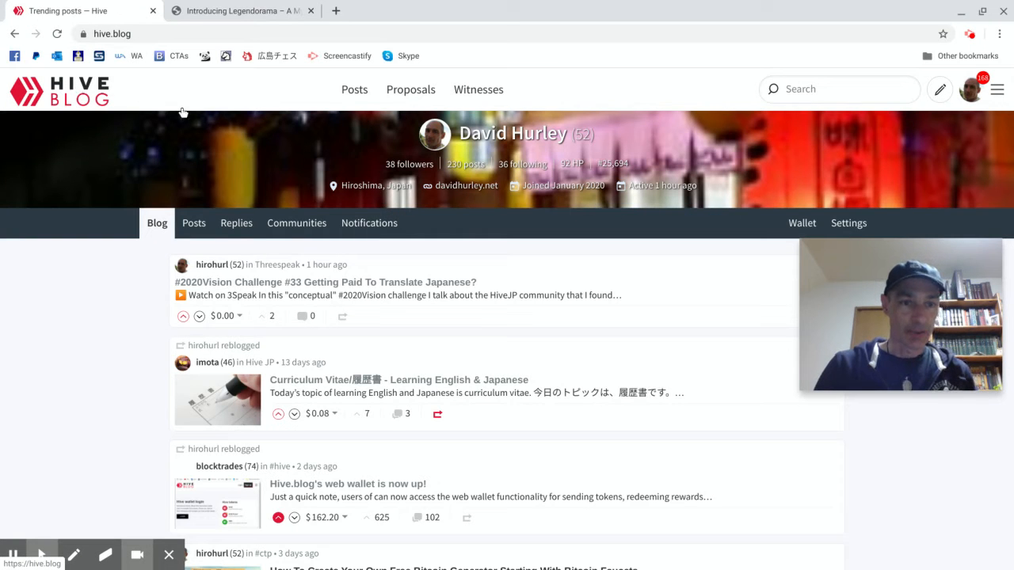
Go from the personal feed to All posts, then into the Explore communities directory.
{"action": "left_click", "coordinate": [355, 88]}
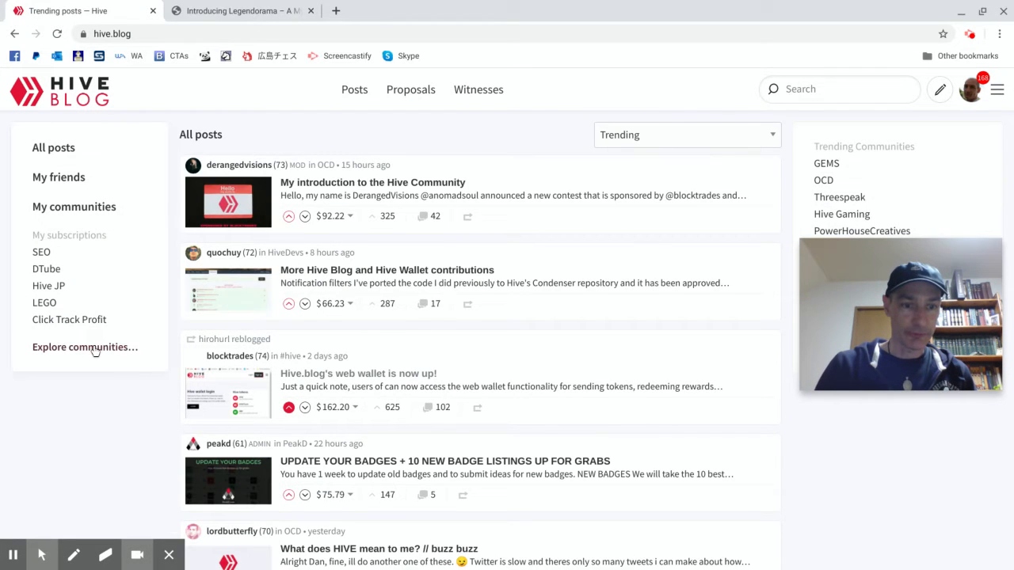
{"action": "left_click", "coordinate": [86, 347]}
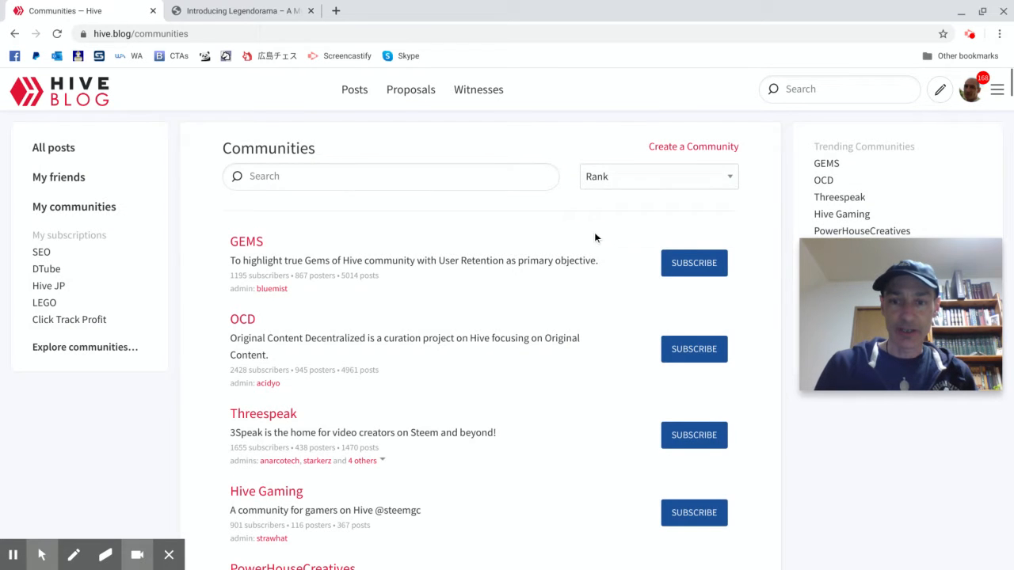
Scroll far down the communities directory past Hive JP to the joined LEGO entry.
{"action": "scroll", "scroll_direction": "down", "scroll_amount": 3}
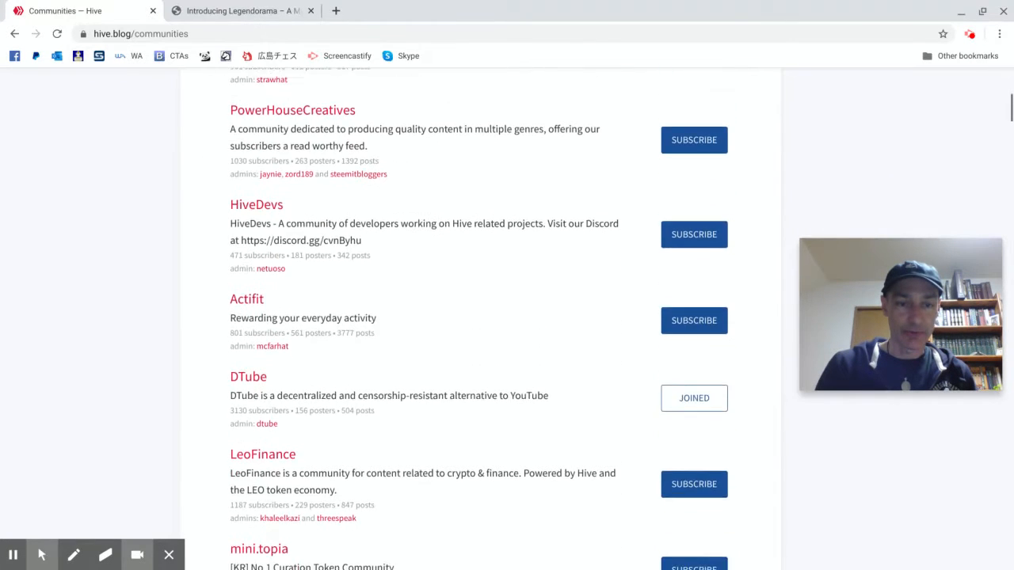
{"action": "scroll", "scroll_direction": "down", "scroll_amount": 3}
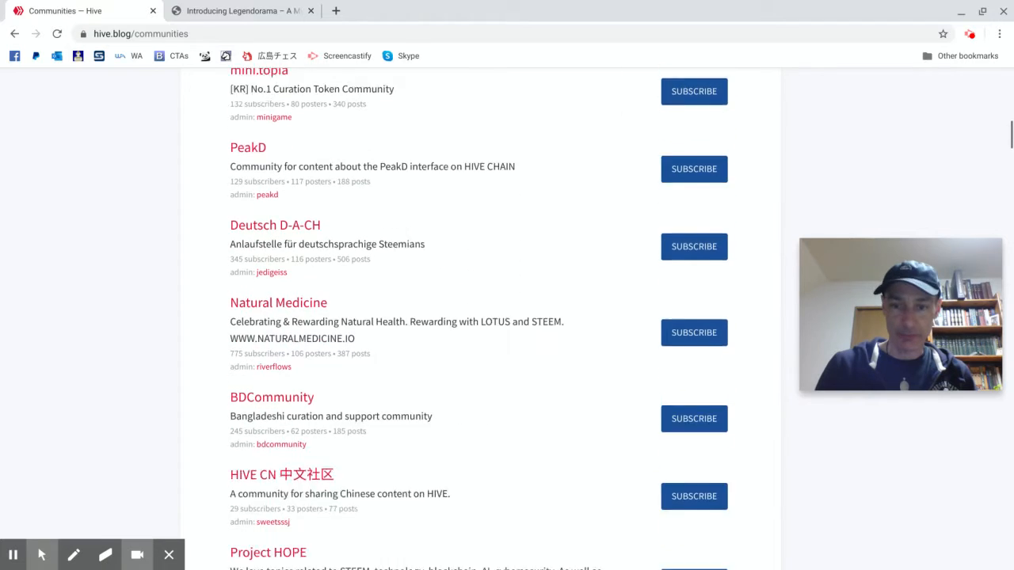
{"action": "scroll", "scroll_direction": "down", "scroll_amount": 3}
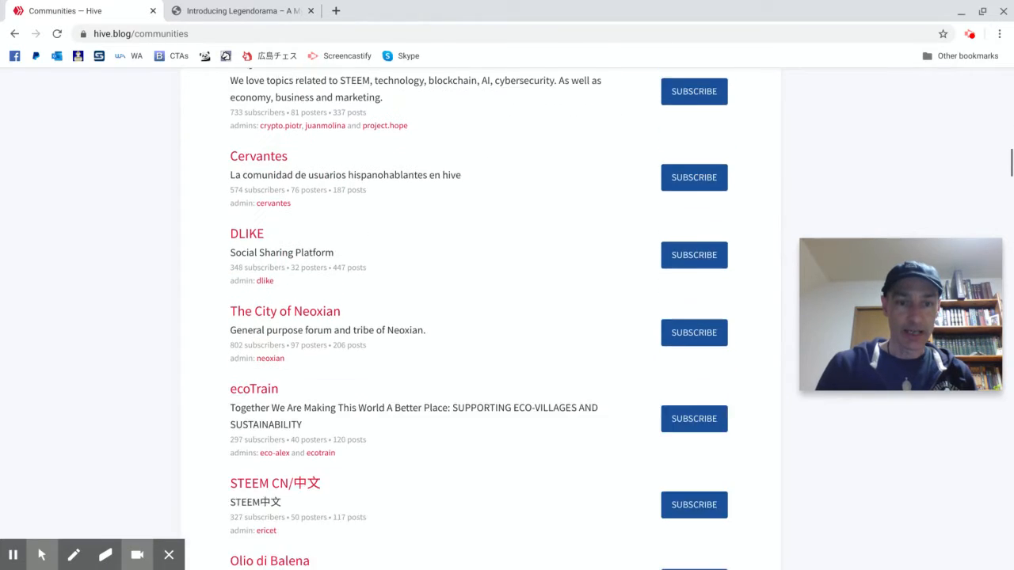
{"action": "scroll", "scroll_direction": "down", "scroll_amount": 3}
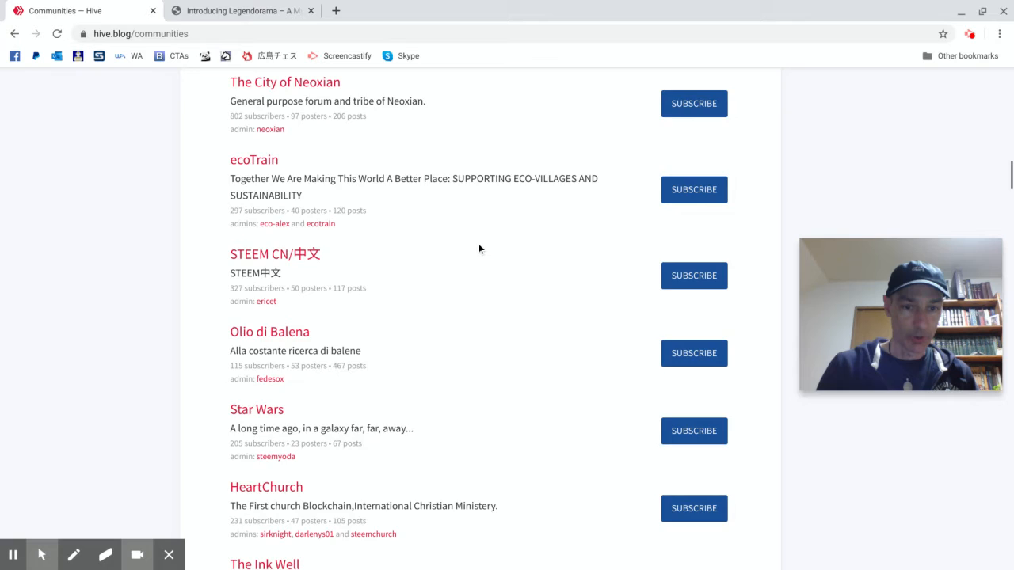
{"action": "scroll", "scroll_direction": "down", "scroll_amount": 3}
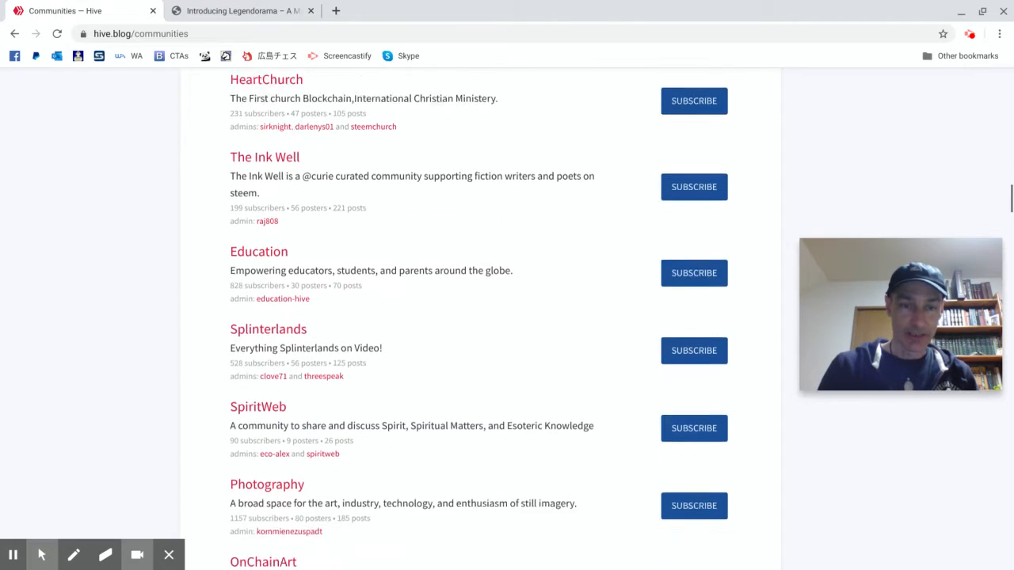
{"action": "scroll", "scroll_direction": "down", "scroll_amount": 3}
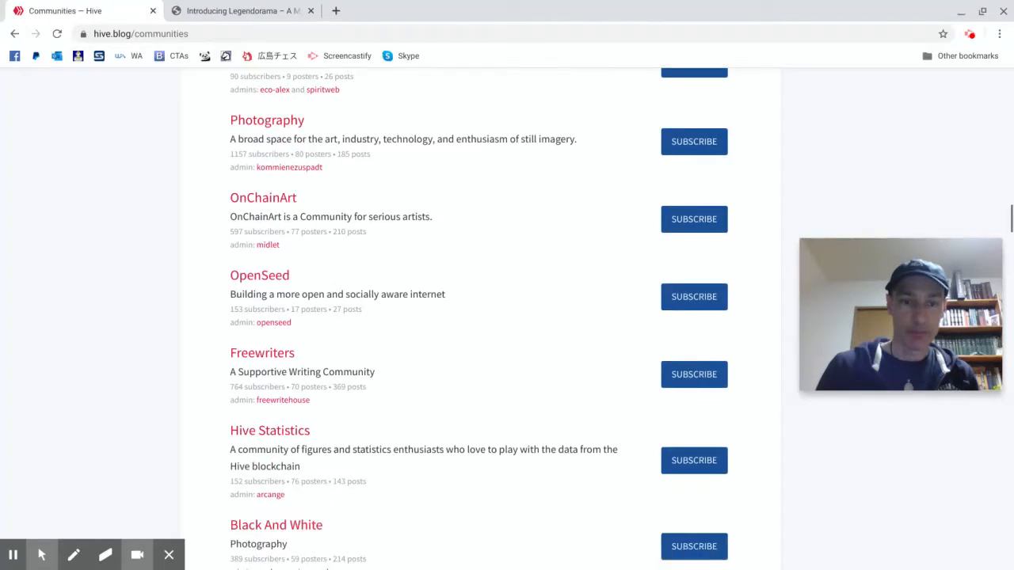
{"action": "scroll", "scroll_direction": "down", "scroll_amount": 3}
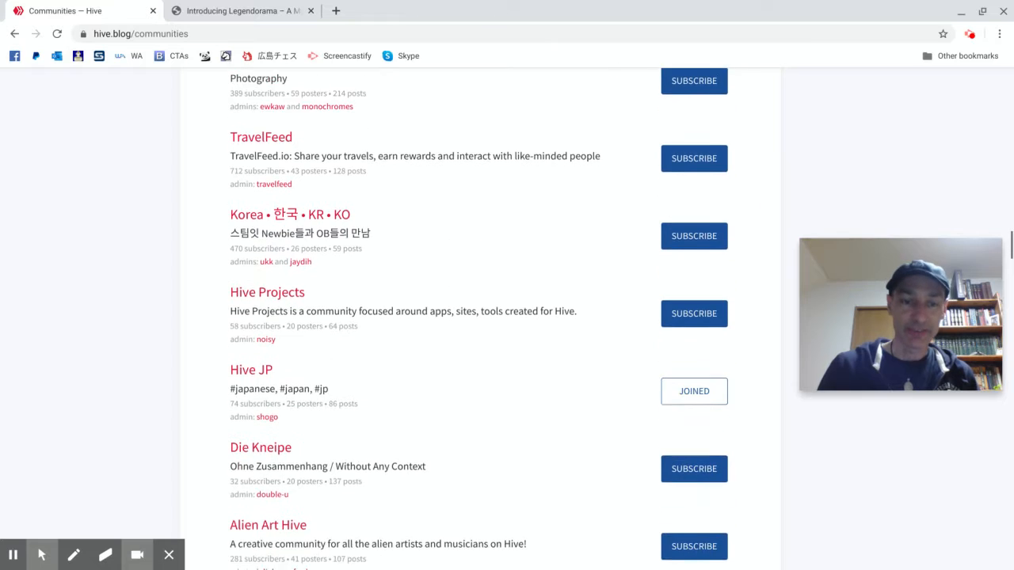
{"action": "scroll", "scroll_direction": "down", "scroll_amount": 3}
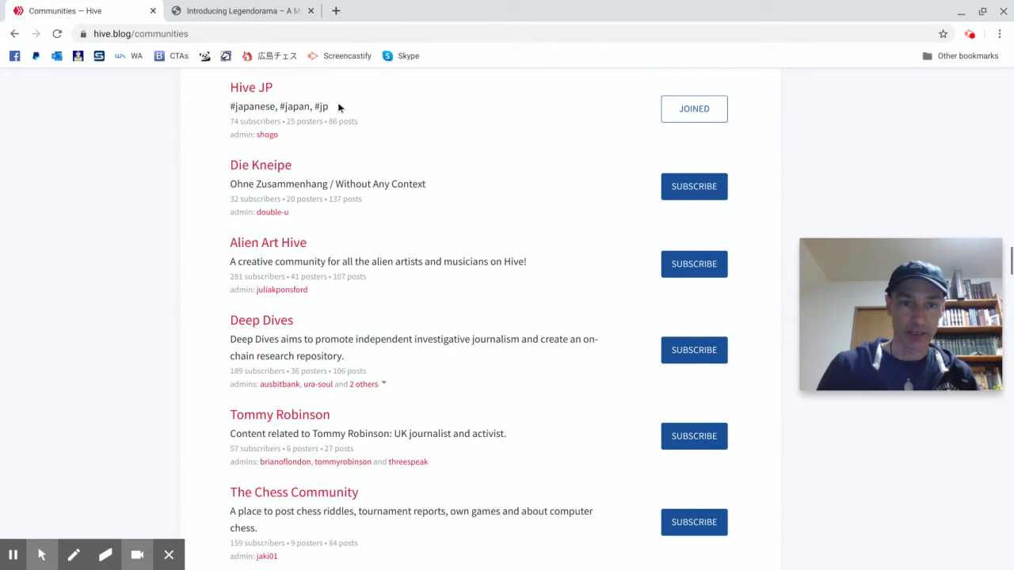
{"action": "scroll", "scroll_direction": "down", "scroll_amount": 3}
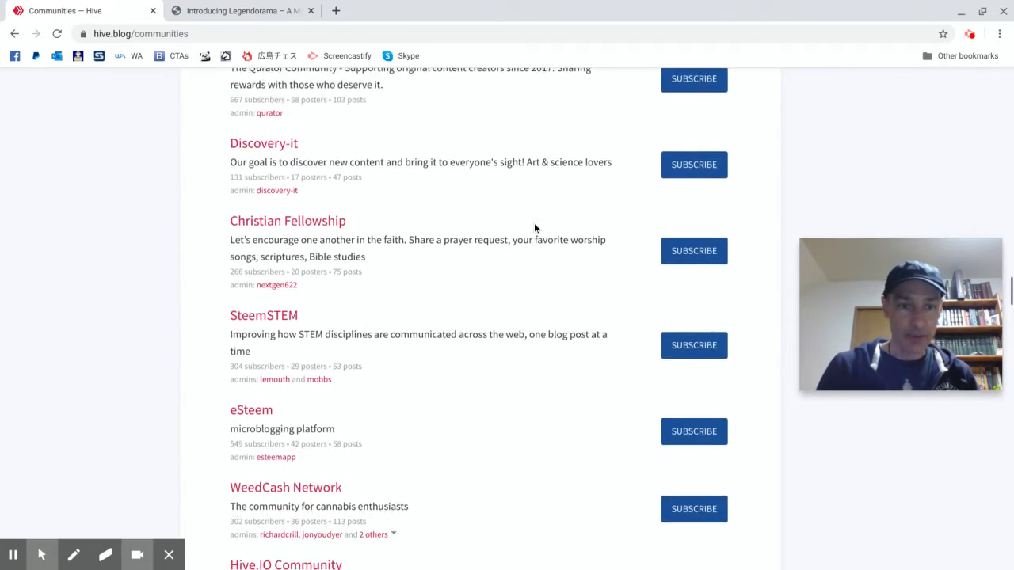
{"action": "scroll", "scroll_direction": "down", "scroll_amount": 3}
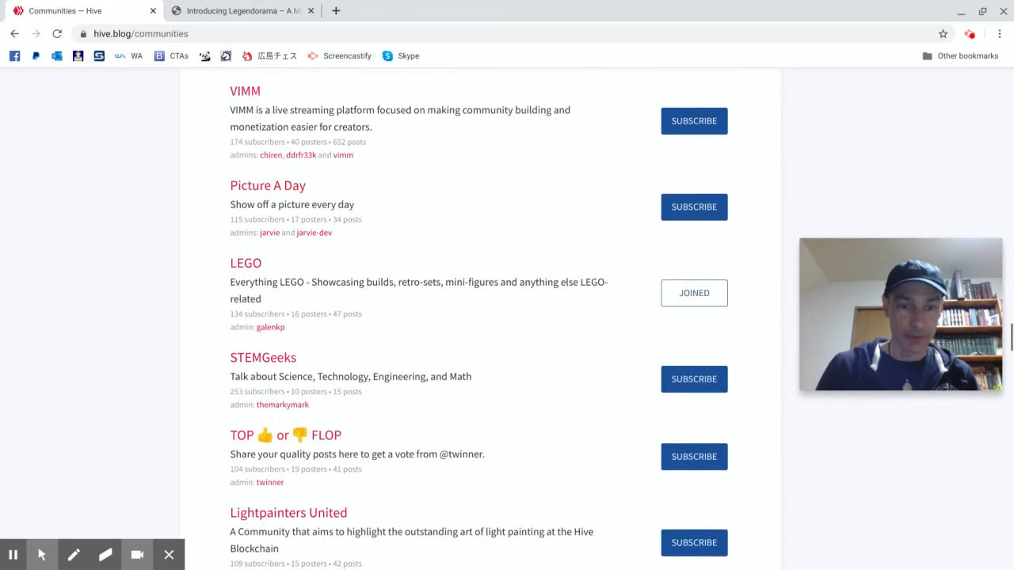
{"action": "scroll", "scroll_direction": "down", "scroll_amount": 3}
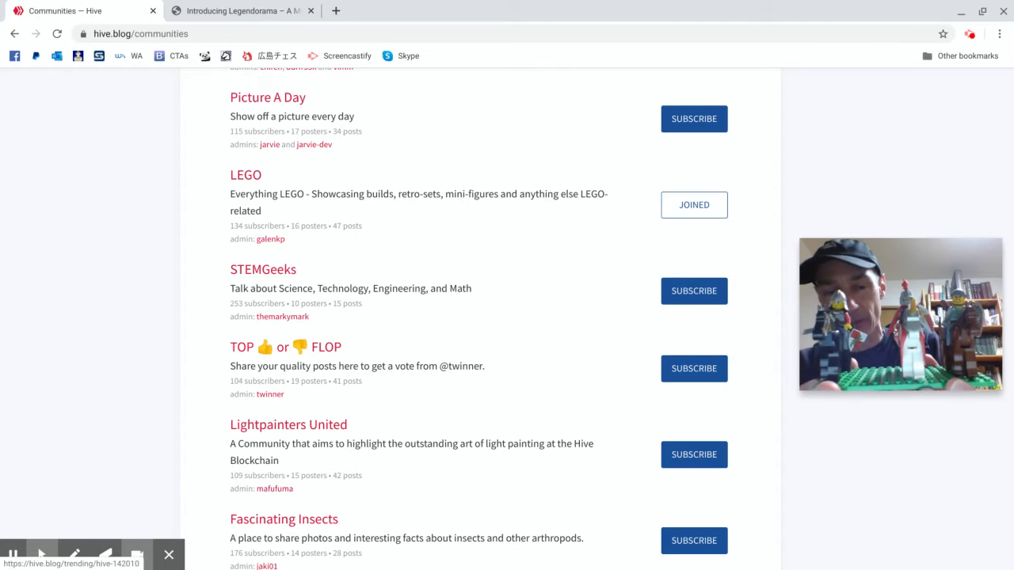
{"action": "scroll", "scroll_direction": "down", "scroll_amount": 3}
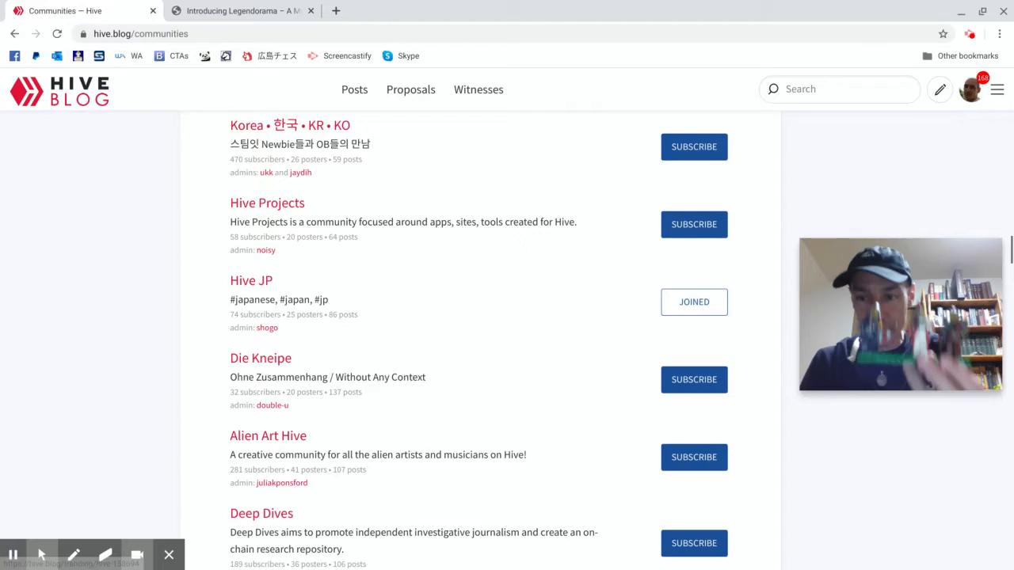
{"action": "scroll", "scroll_direction": "down", "scroll_amount": 3}
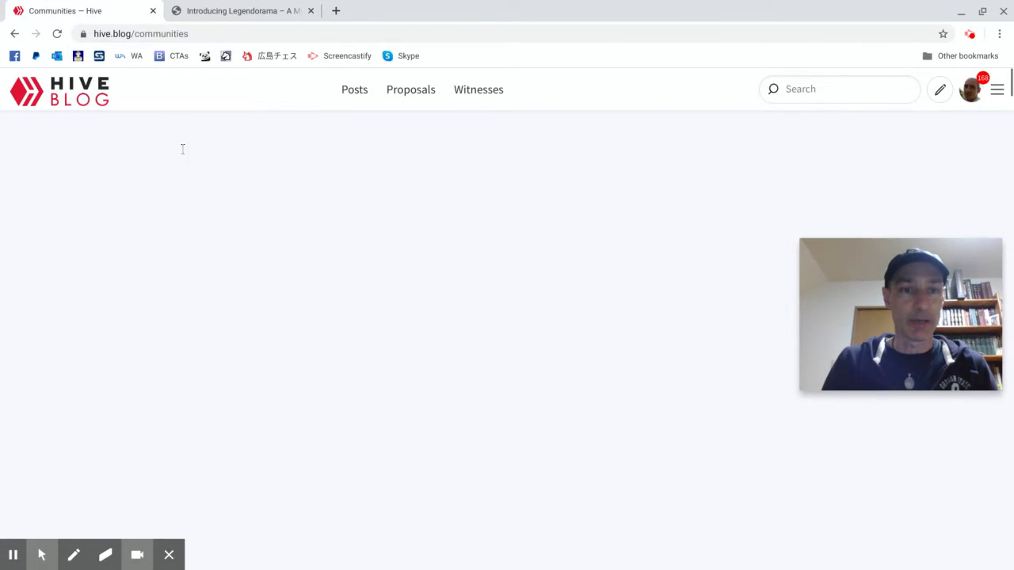
Switch to the browser tab holding the 'Introducing Legendorama' post.
{"action": "left_click", "coordinate": [241, 9]}
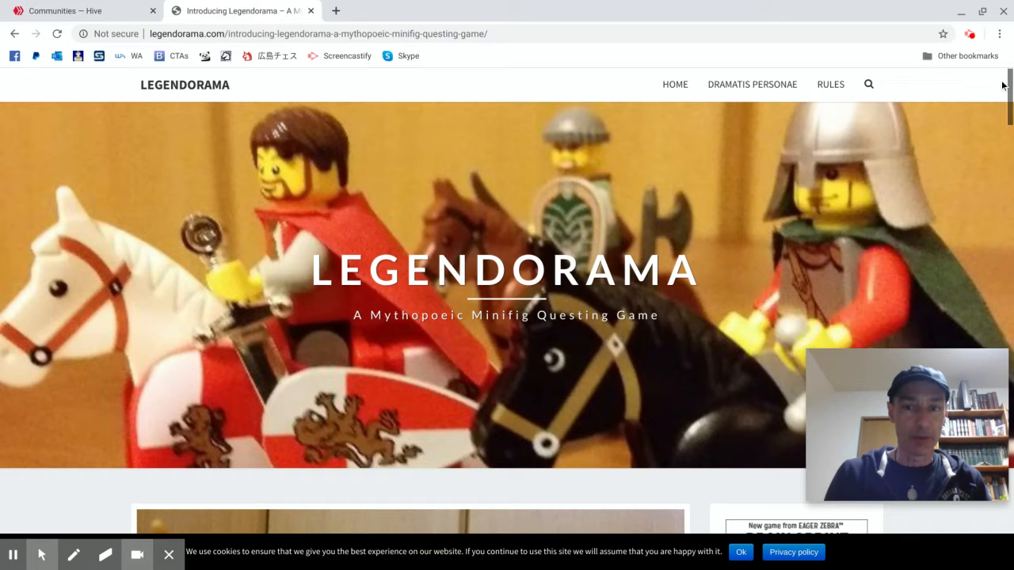
{"action": "mouse_move", "coordinate": [966, 103]}
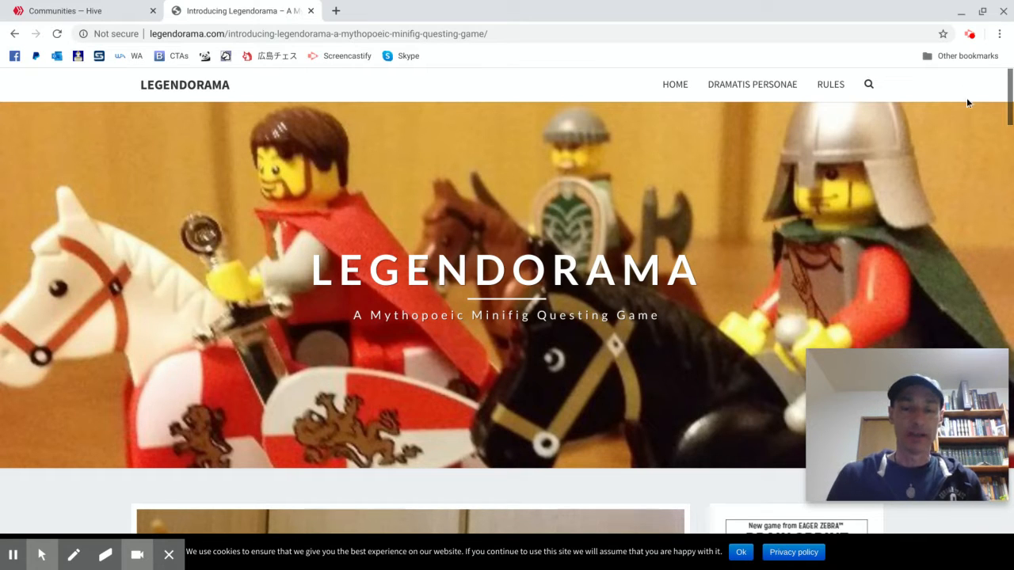
{"action": "mouse_move", "coordinate": [603, 338]}
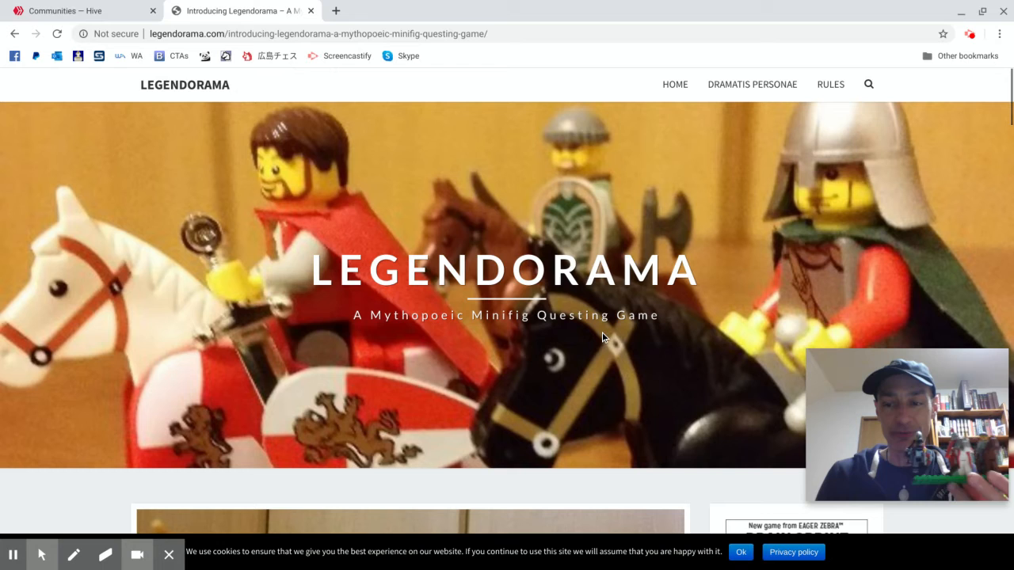
{"action": "mouse_move", "coordinate": [247, 277]}
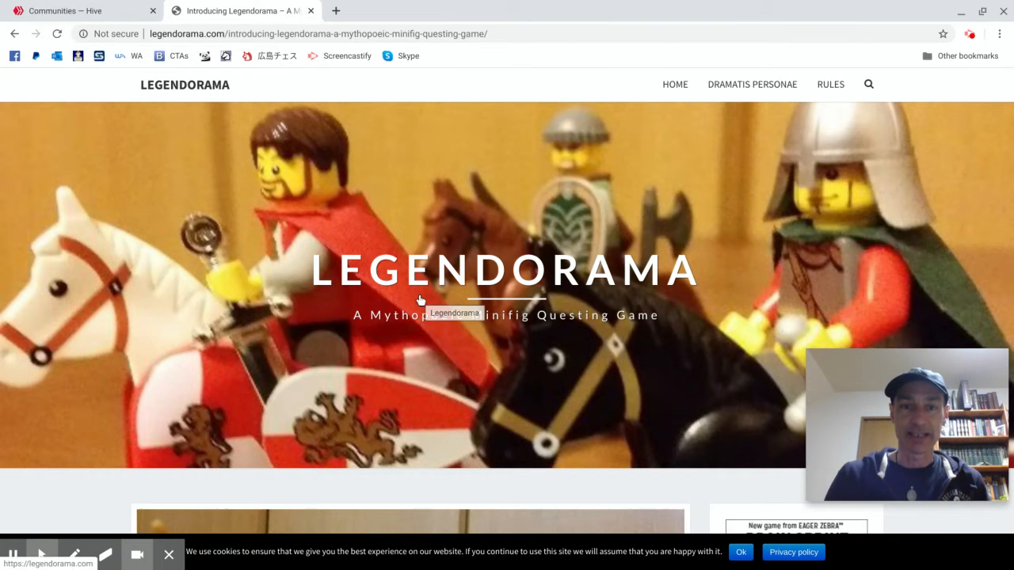
{"action": "mouse_move", "coordinate": [675, 85]}
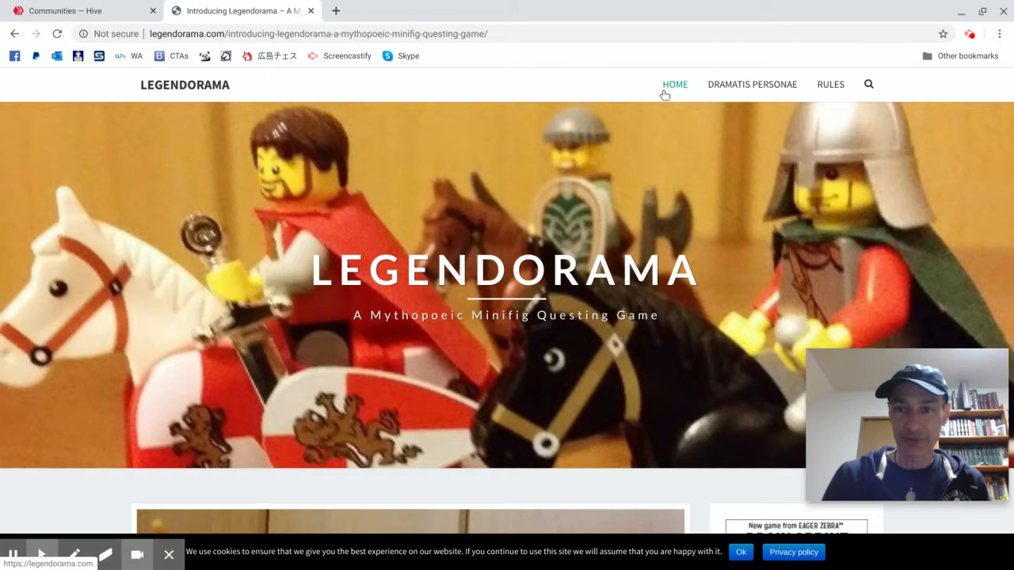
{"action": "mouse_move", "coordinate": [751, 84]}
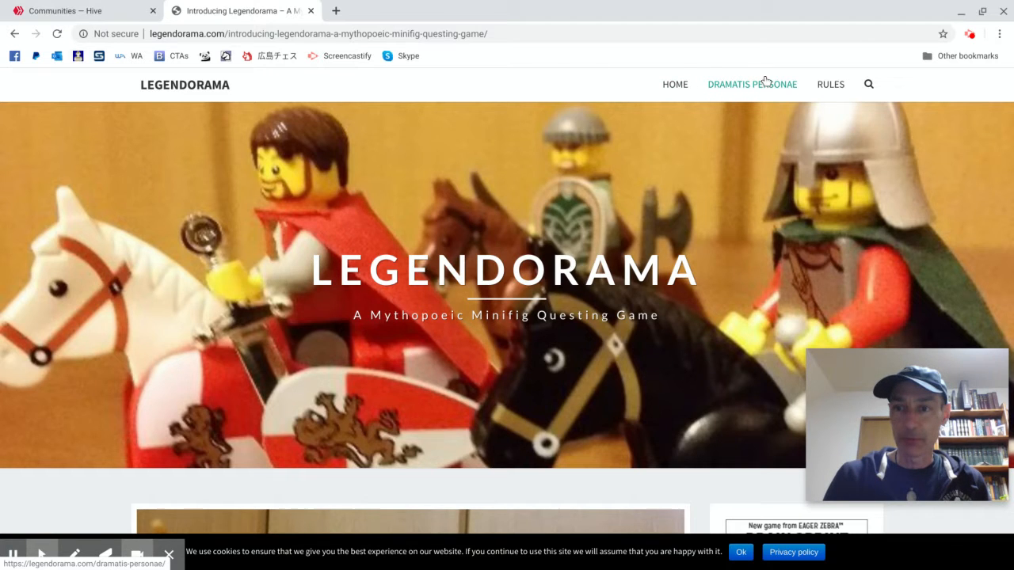
{"action": "mouse_move", "coordinate": [763, 85]}
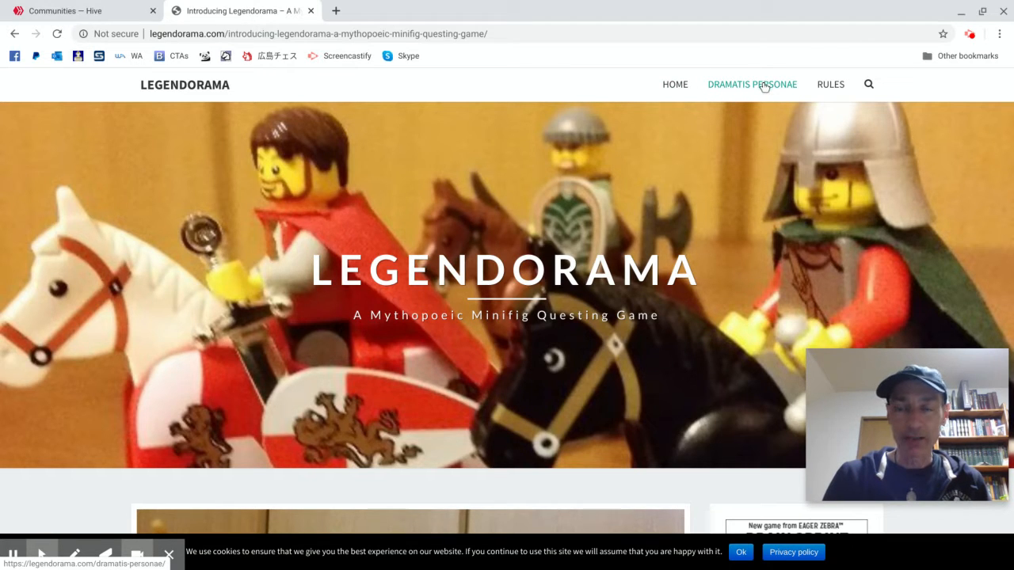
Go to Dramatis Personae and scroll to The Principal Characters, starting with Sir Richard Radclyffe.
{"action": "left_click", "coordinate": [751, 84]}
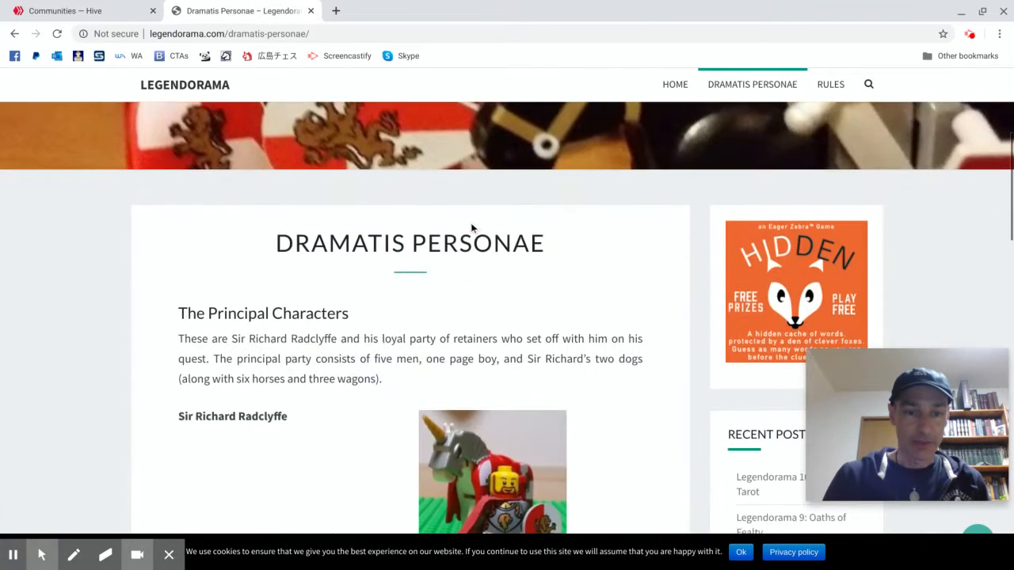
{"action": "scroll", "scroll_direction": "down", "scroll_amount": 3}
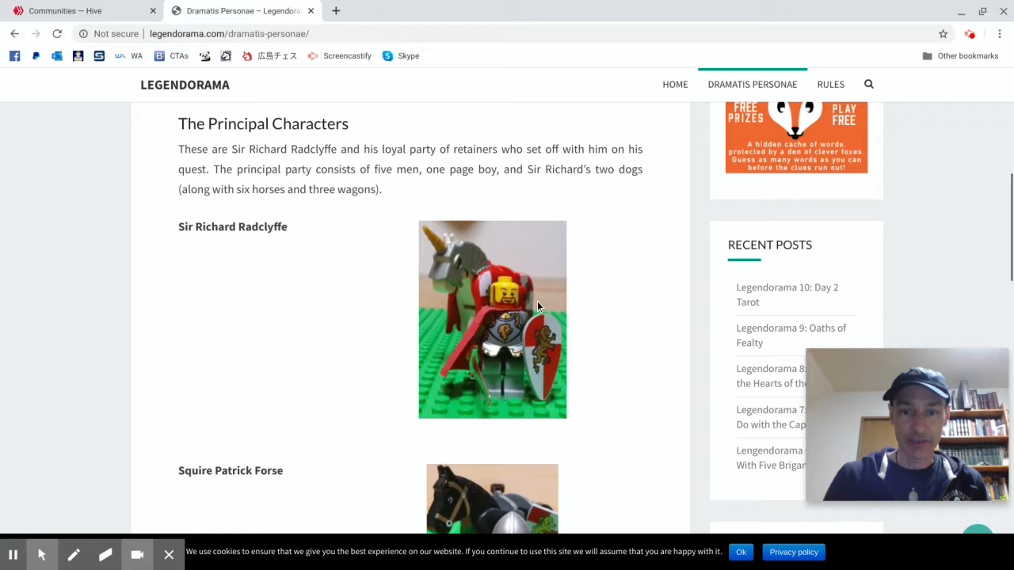
{"action": "mouse_move", "coordinate": [526, 326]}
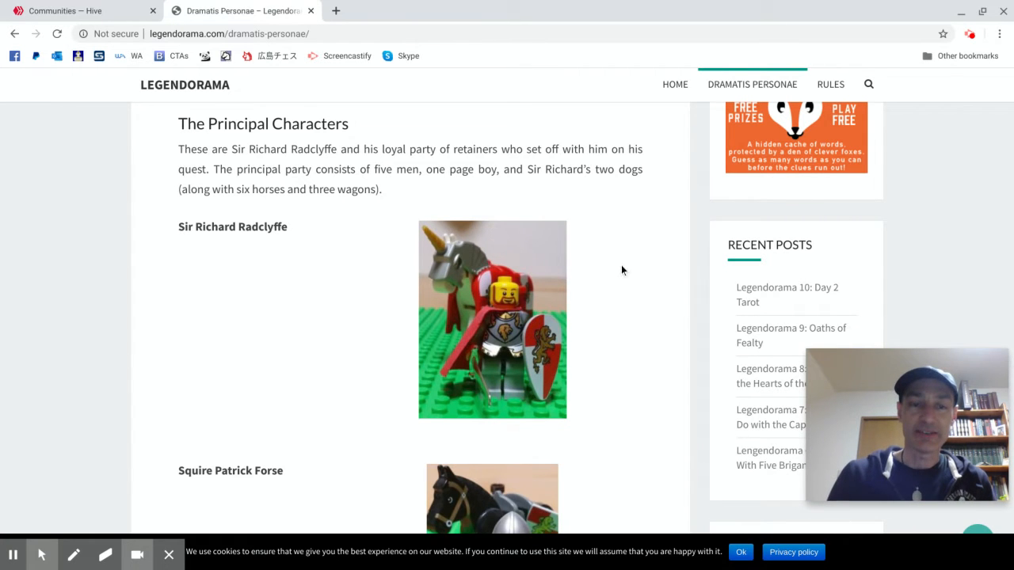
{"action": "scroll", "scroll_direction": "down", "scroll_amount": 3}
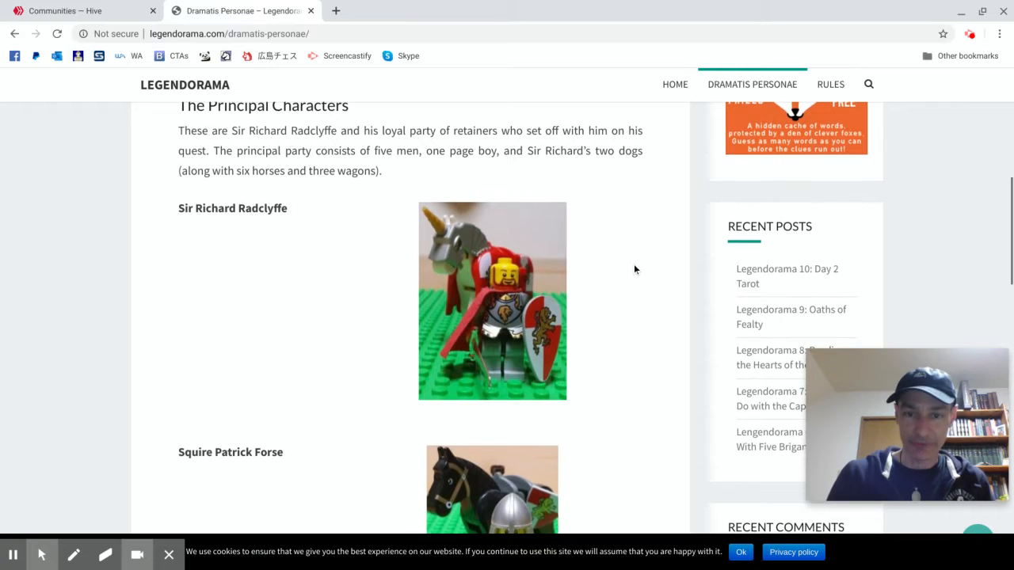
{"action": "scroll", "scroll_direction": "down", "scroll_amount": 3}
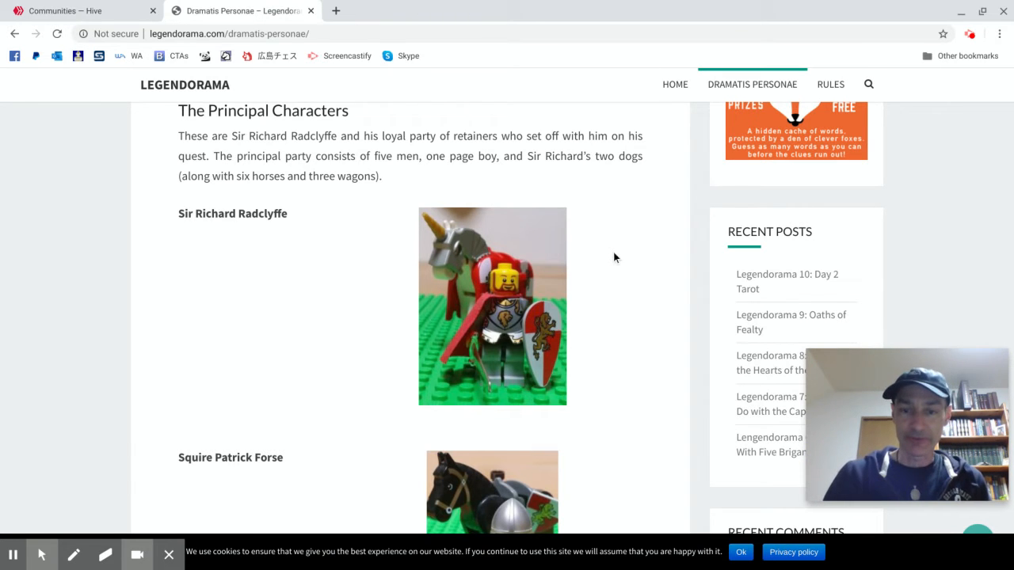
Scroll through the character portraits from Sir Richard Radclyffe and Squire Patrick Forse onward.
{"action": "scroll", "scroll_direction": "down", "scroll_amount": 3}
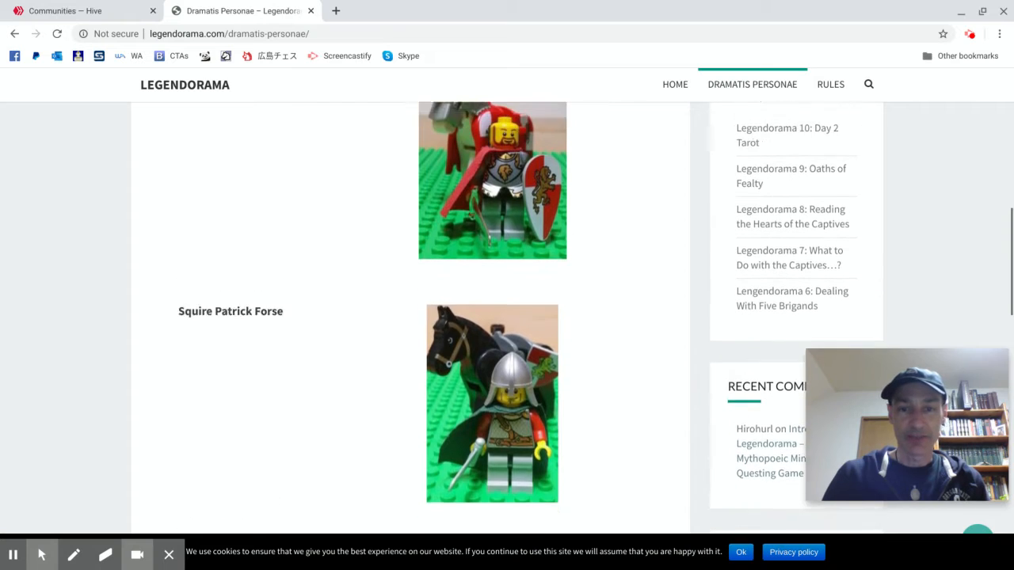
{"action": "scroll", "scroll_direction": "up", "scroll_amount": 3}
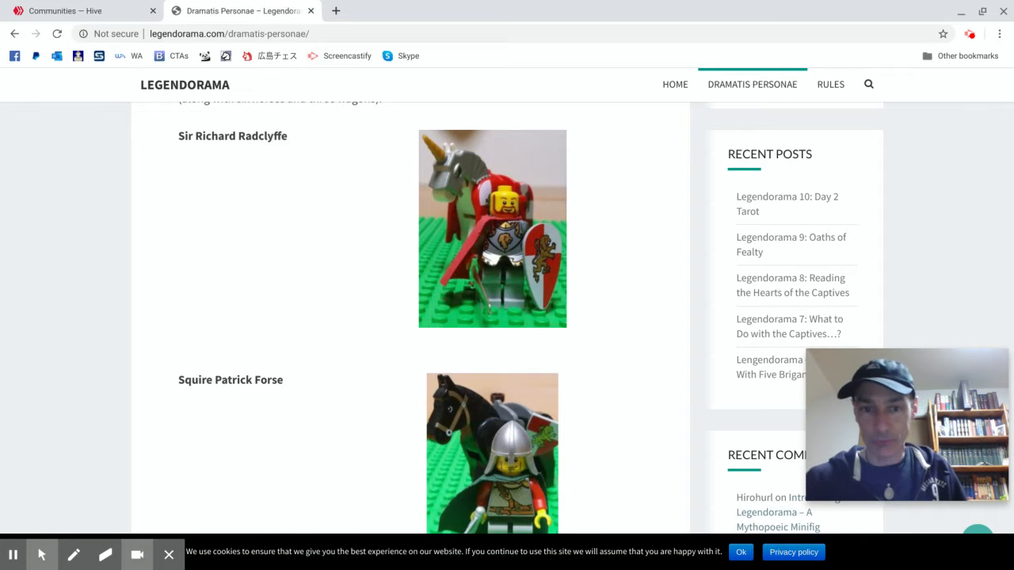
{"action": "mouse_move", "coordinate": [602, 282]}
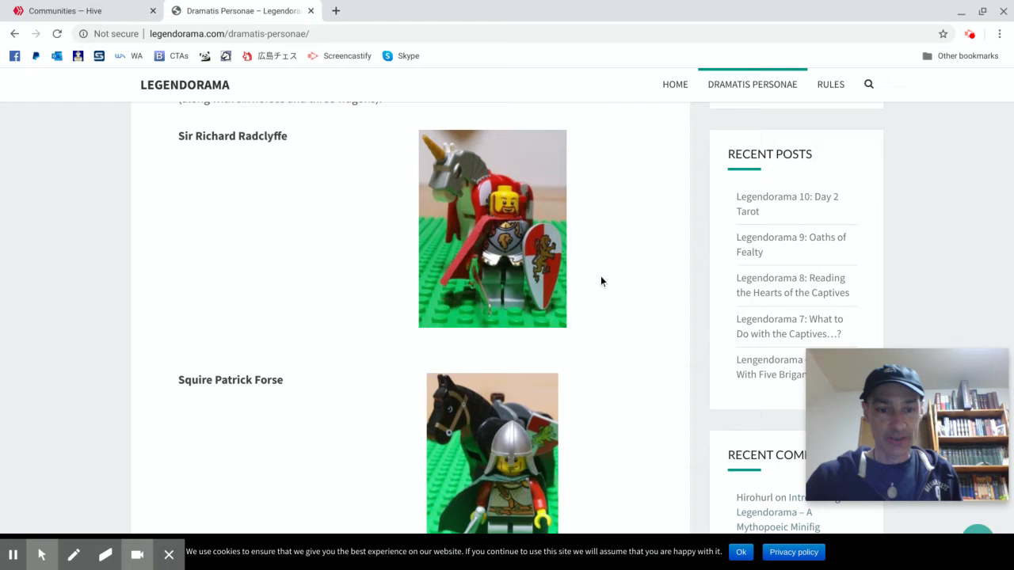
{"action": "scroll", "scroll_direction": "down", "scroll_amount": 3}
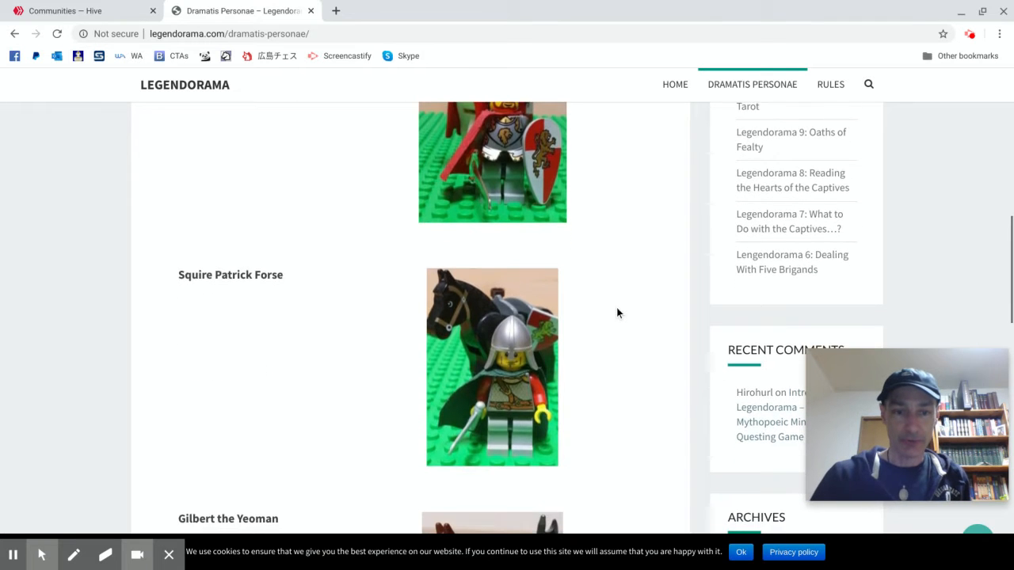
{"action": "scroll", "scroll_direction": "down", "scroll_amount": 3}
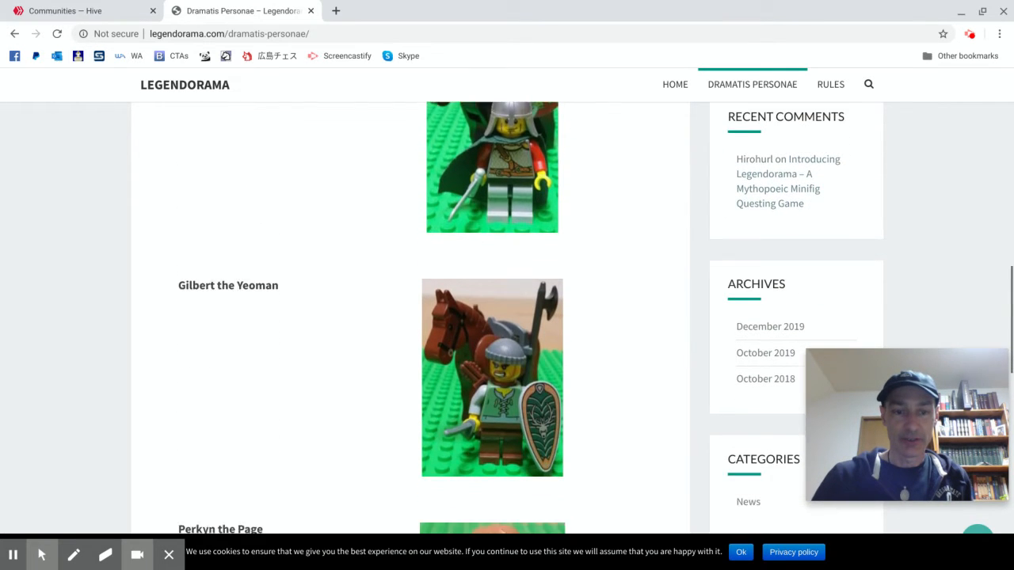
{"action": "scroll", "scroll_direction": "down", "scroll_amount": 3}
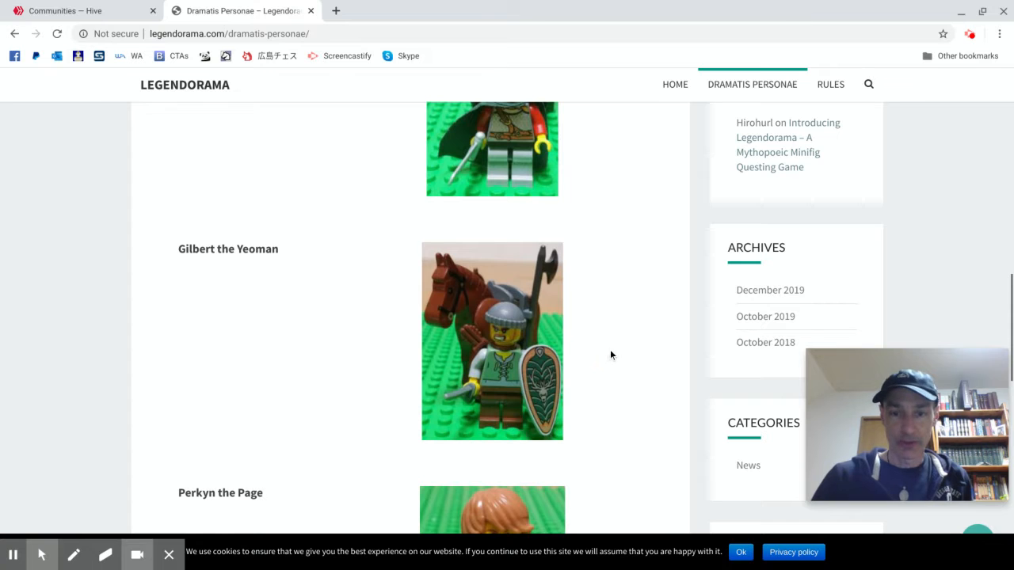
{"action": "mouse_move", "coordinate": [615, 310]}
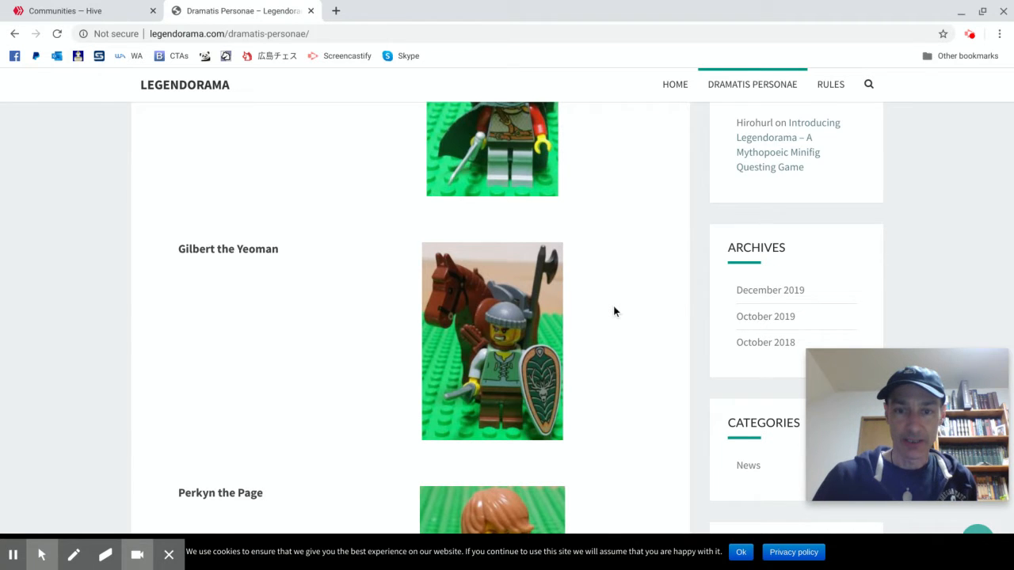
{"action": "scroll", "scroll_direction": "down", "scroll_amount": 3}
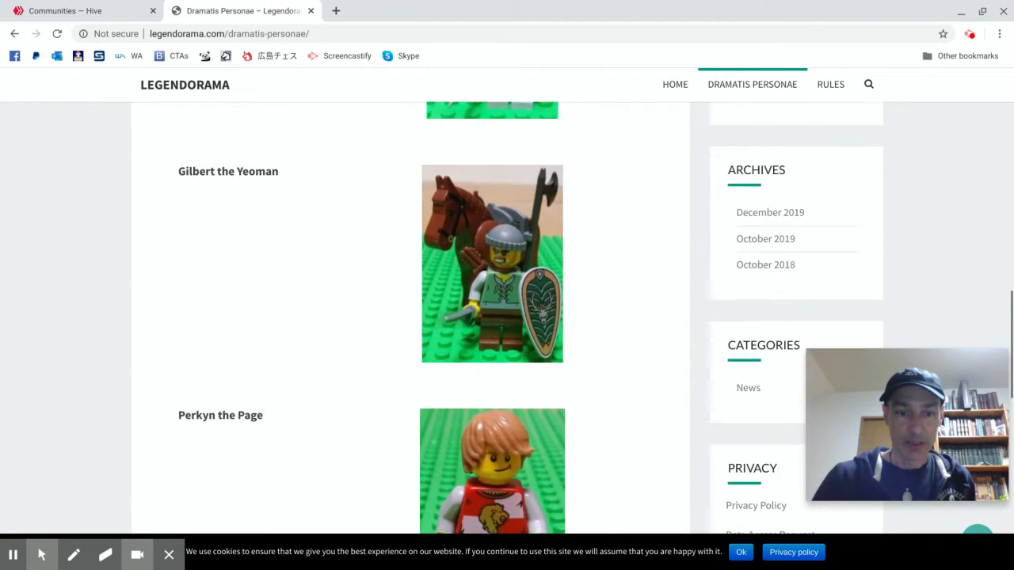
{"action": "scroll", "scroll_direction": "down", "scroll_amount": 3}
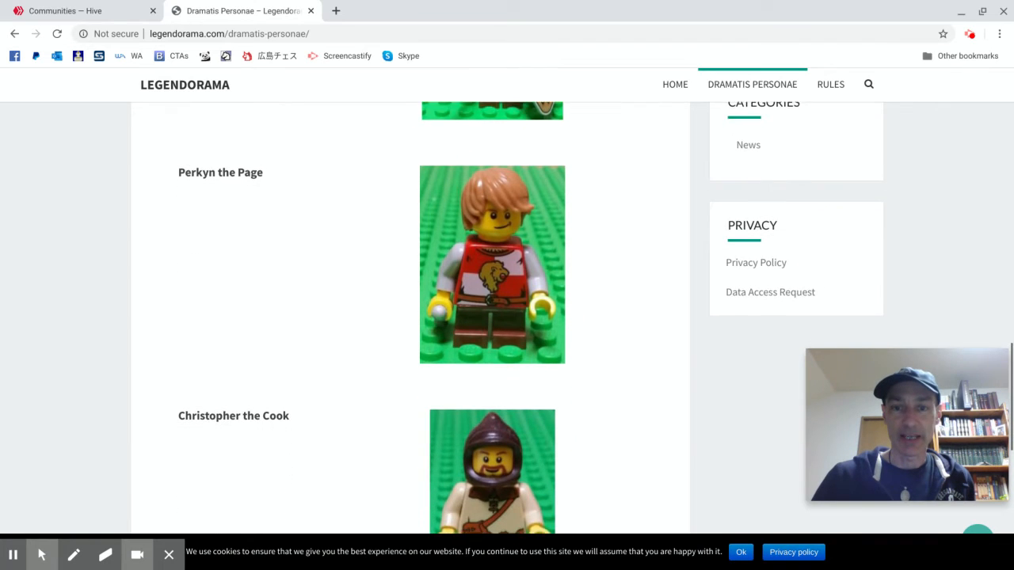
{"action": "scroll", "scroll_direction": "down", "scroll_amount": 3}
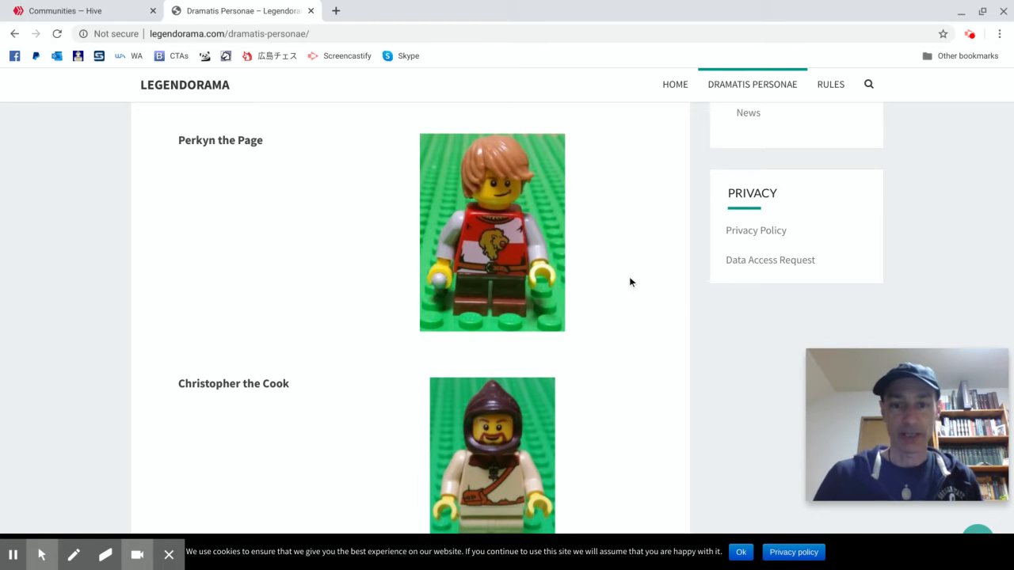
Continue to the roster's end: Perkyn the Page, Peter the Servant and hounds Belman & Merriman.
{"action": "scroll", "scroll_direction": "down", "scroll_amount": 3}
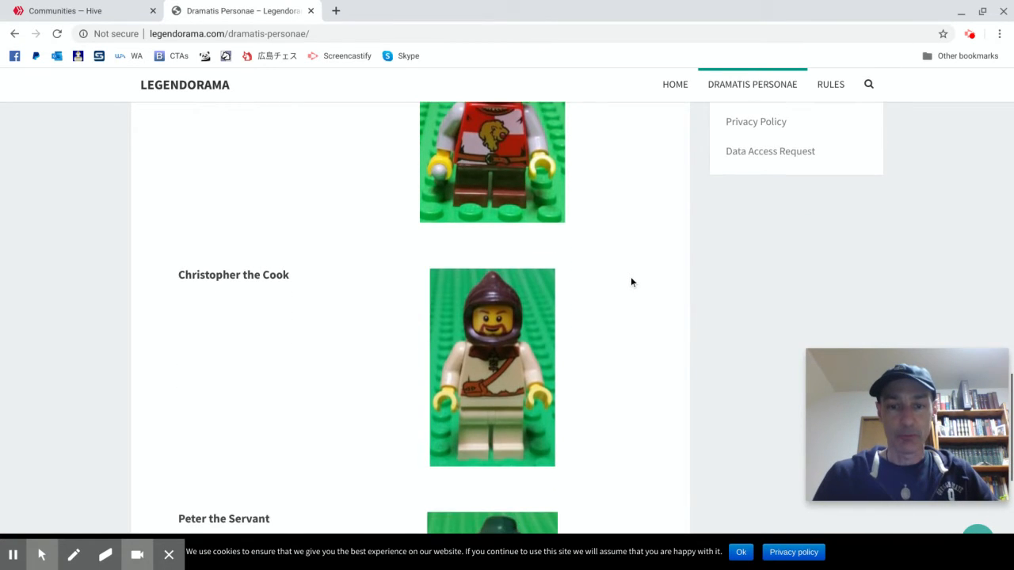
{"action": "scroll", "scroll_direction": "down", "scroll_amount": 3}
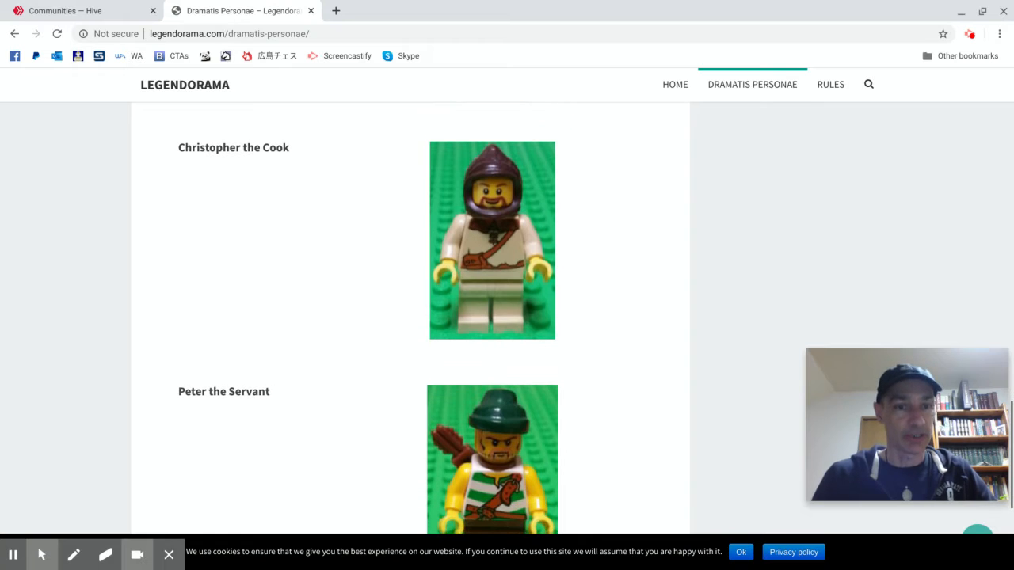
{"action": "scroll", "scroll_direction": "down", "scroll_amount": 3}
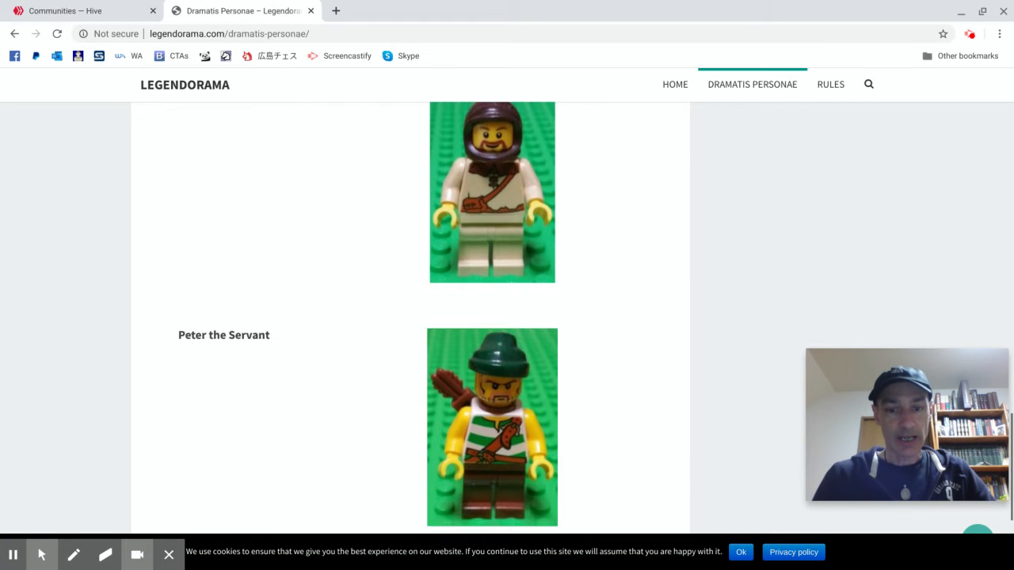
{"action": "scroll", "scroll_direction": "down", "scroll_amount": 3}
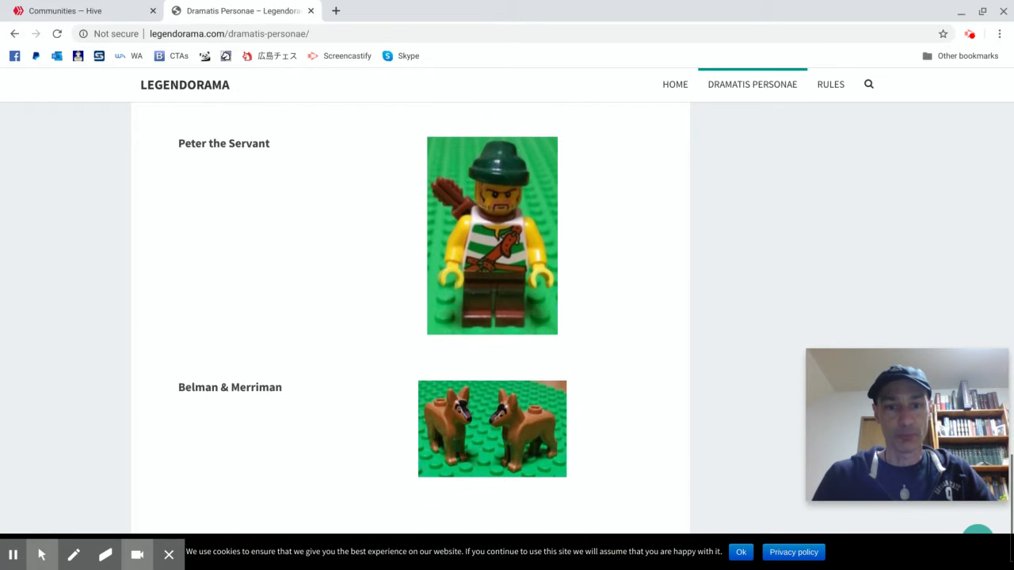
{"action": "scroll", "scroll_direction": "down", "scroll_amount": 3}
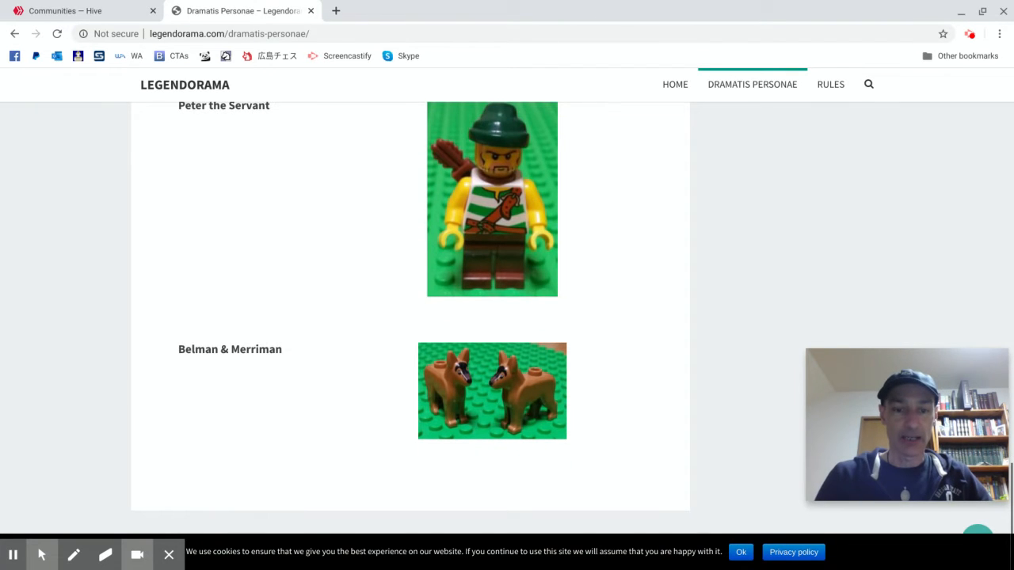
{"action": "mouse_move", "coordinate": [631, 385]}
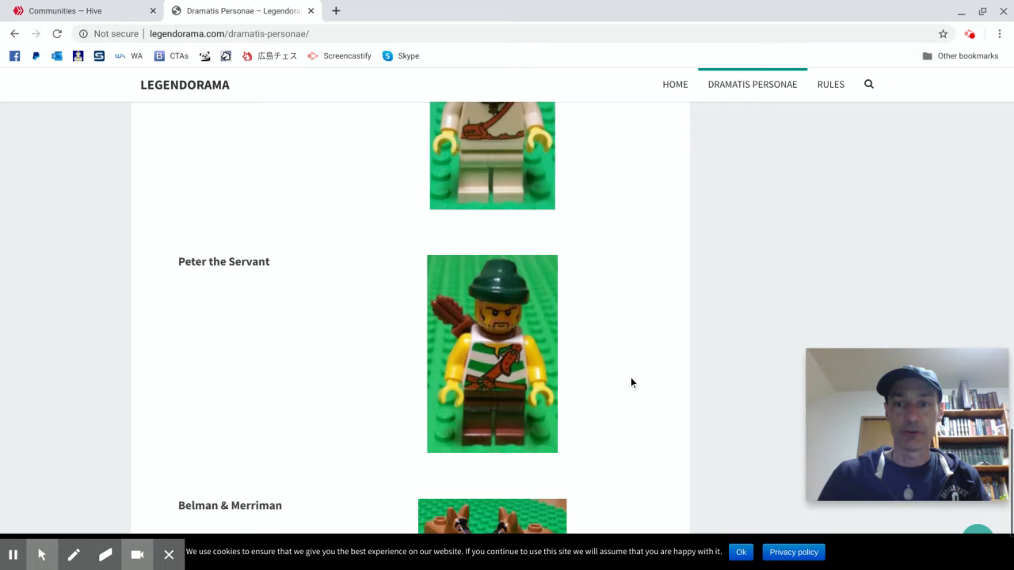
{"action": "scroll", "scroll_direction": "down", "scroll_amount": 3}
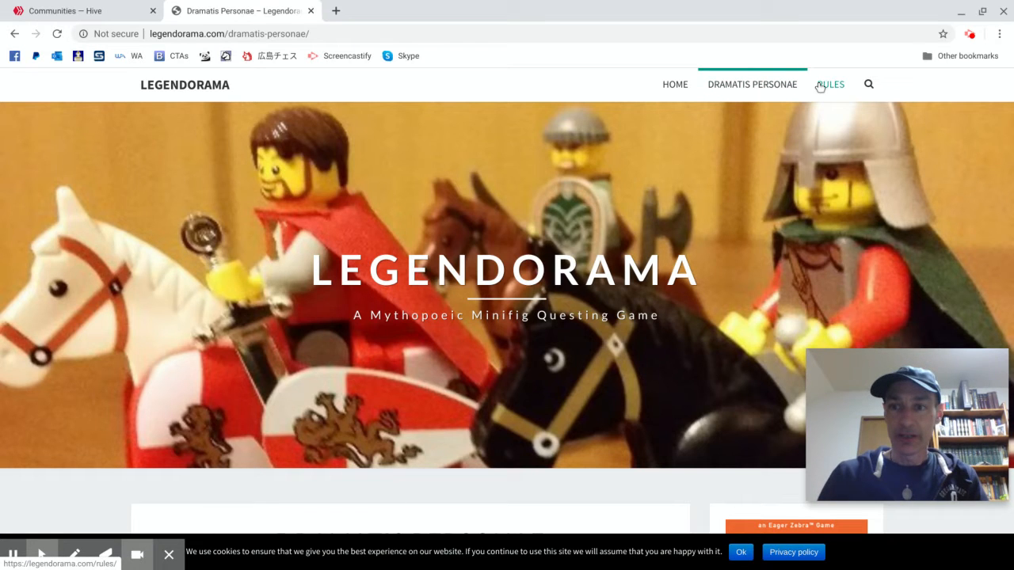
Read the Rules page's Resolving Combat section with its attacker/defender brick chart.
{"action": "left_click", "coordinate": [830, 86]}
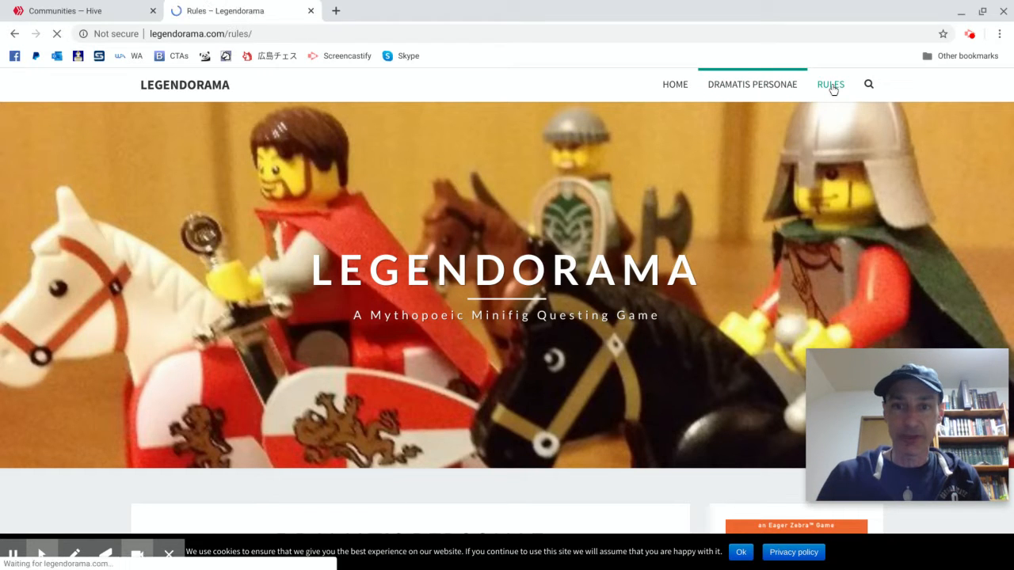
{"action": "left_click", "coordinate": [831, 85]}
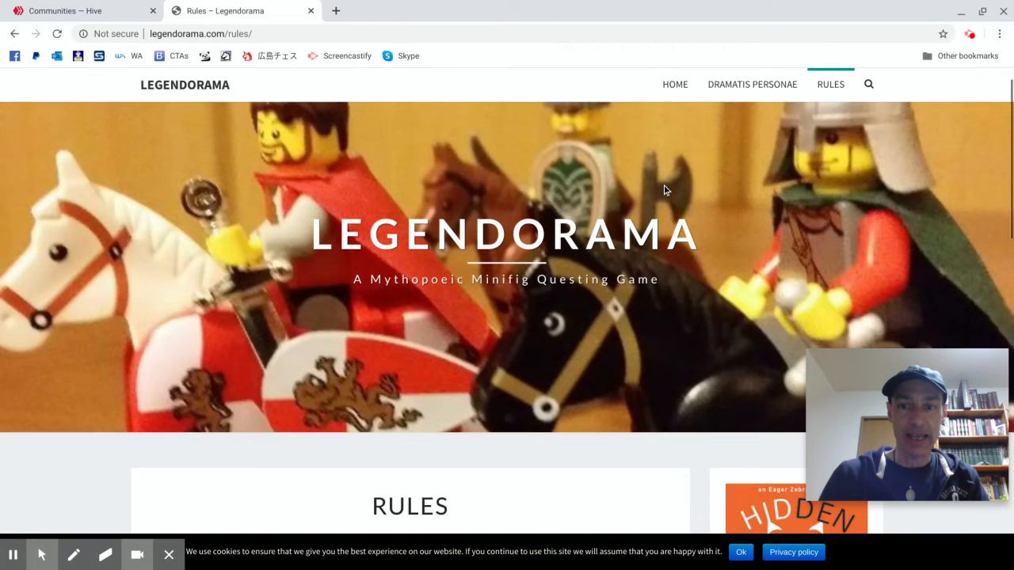
{"action": "scroll", "scroll_direction": "down", "scroll_amount": 3}
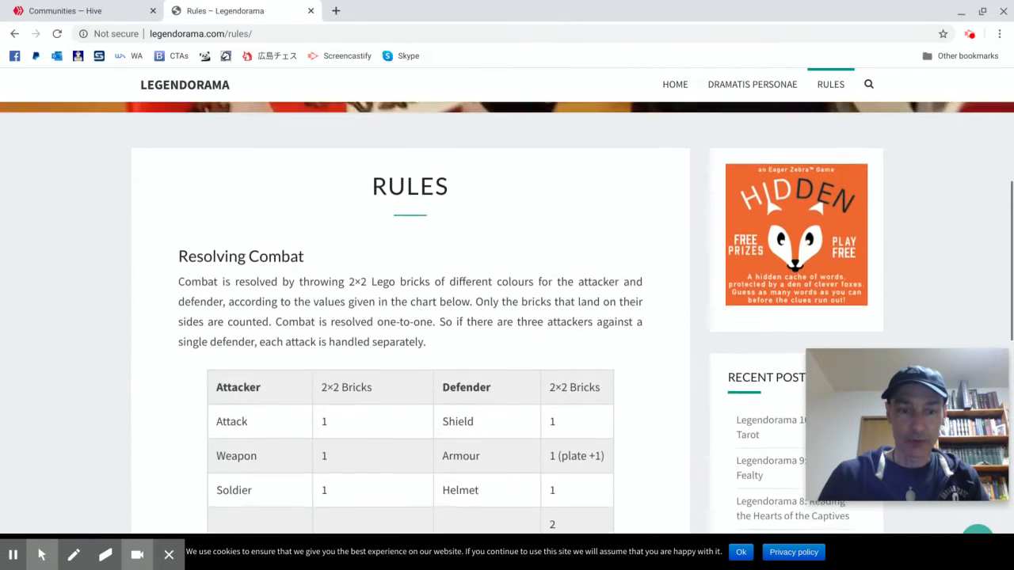
{"action": "scroll", "scroll_direction": "down", "scroll_amount": 3}
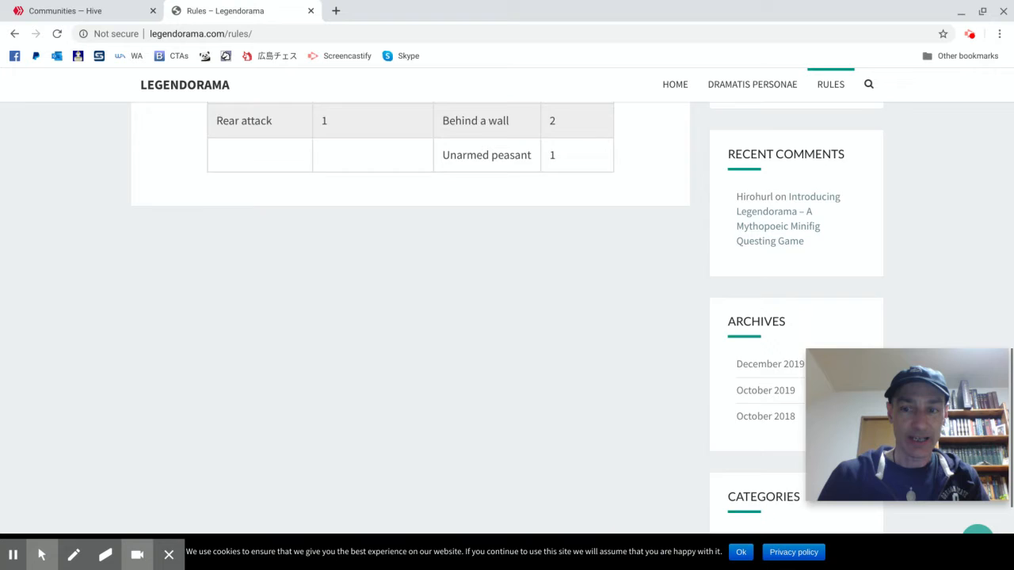
{"action": "scroll", "scroll_direction": "up", "scroll_amount": 3}
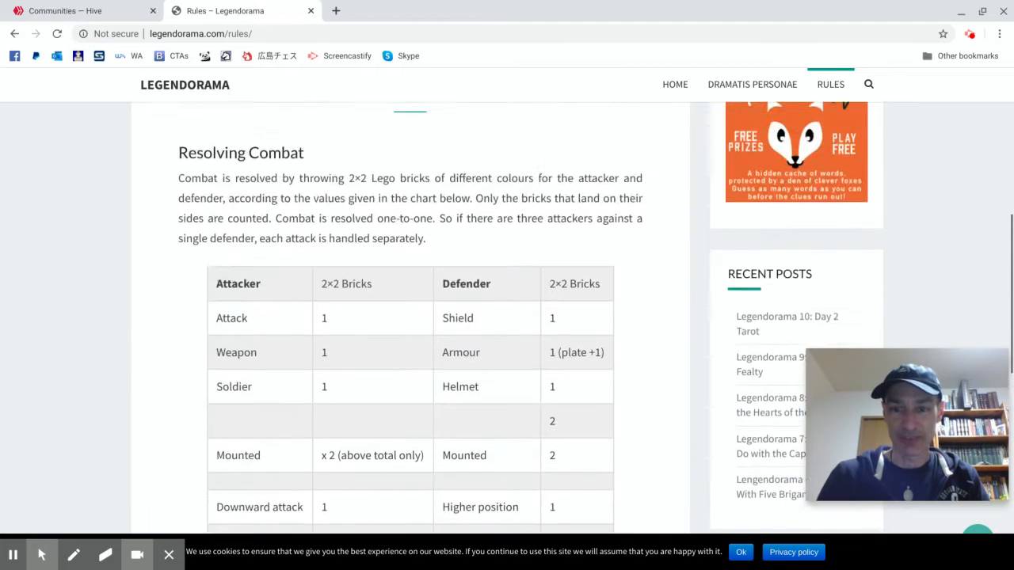
{"action": "scroll", "scroll_direction": "up", "scroll_amount": 3}
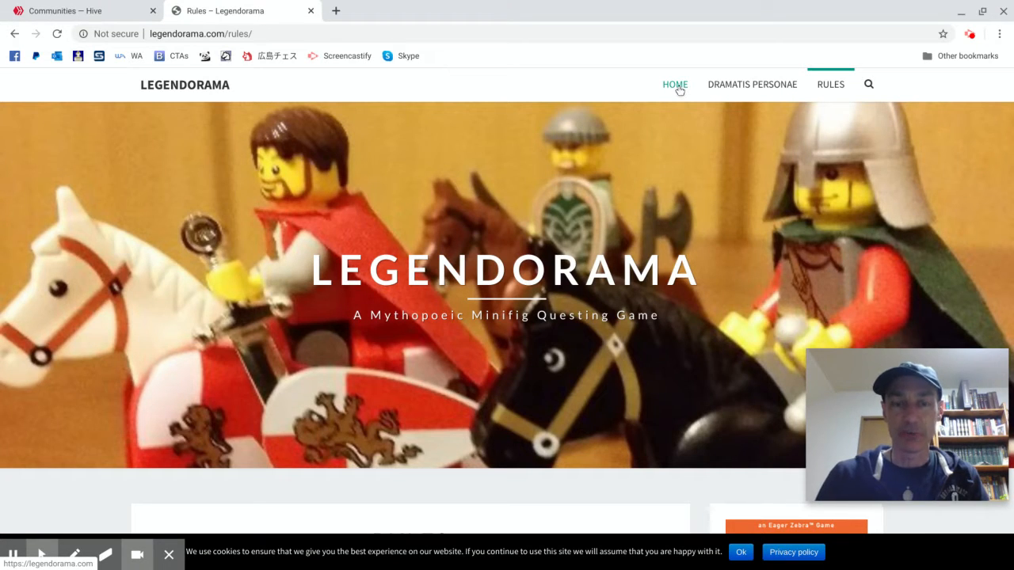
Return to the Legendorama home page and scroll into its posts.
{"action": "left_click", "coordinate": [675, 86]}
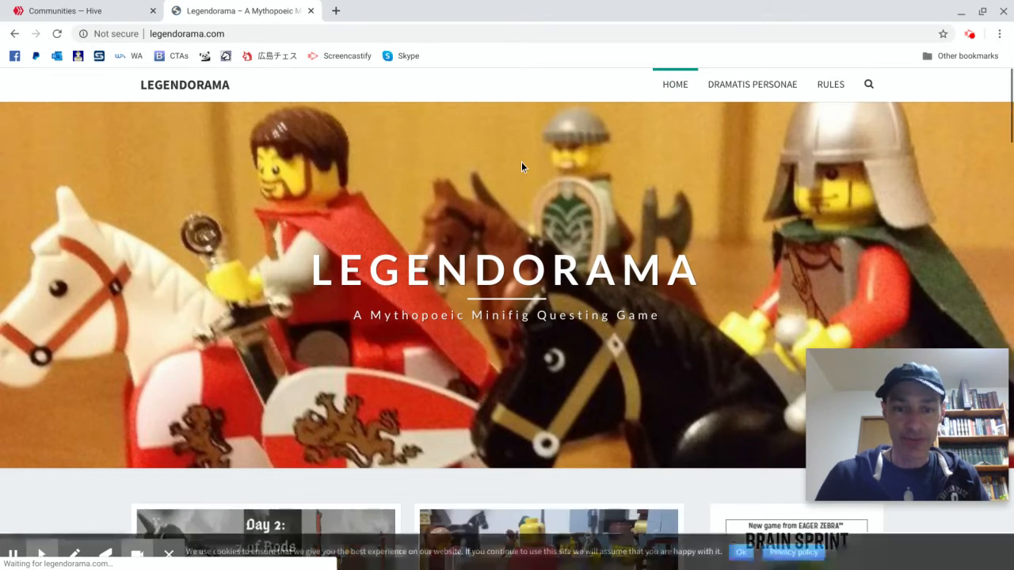
{"action": "scroll", "scroll_direction": "down", "scroll_amount": 3}
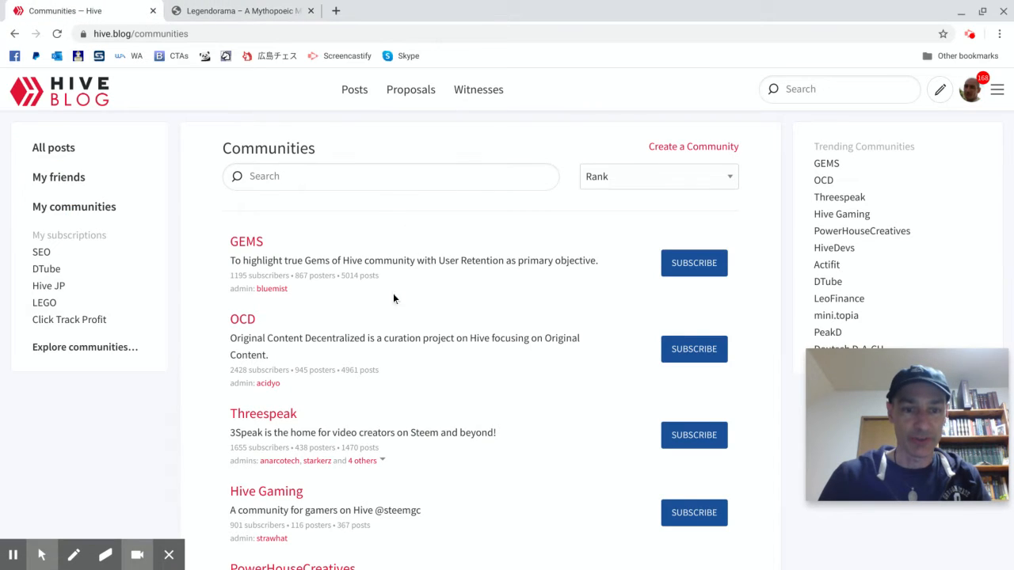
Scroll the Hive communities list to LEGO (134 subscribers, joined) and enter it.
{"action": "scroll", "scroll_direction": "down", "scroll_amount": 3}
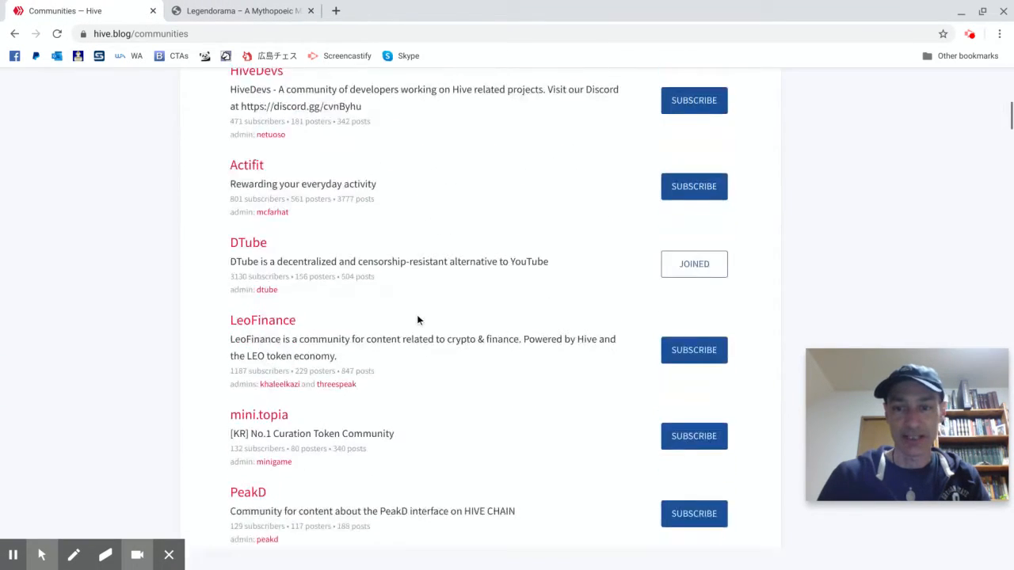
{"action": "scroll", "scroll_direction": "down", "scroll_amount": 3}
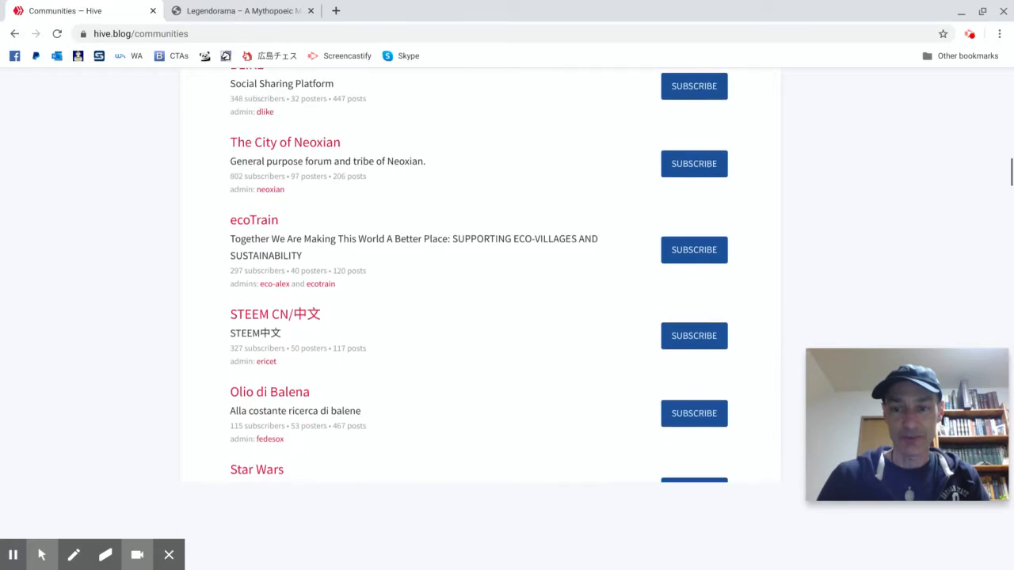
{"action": "scroll", "scroll_direction": "down", "scroll_amount": 3}
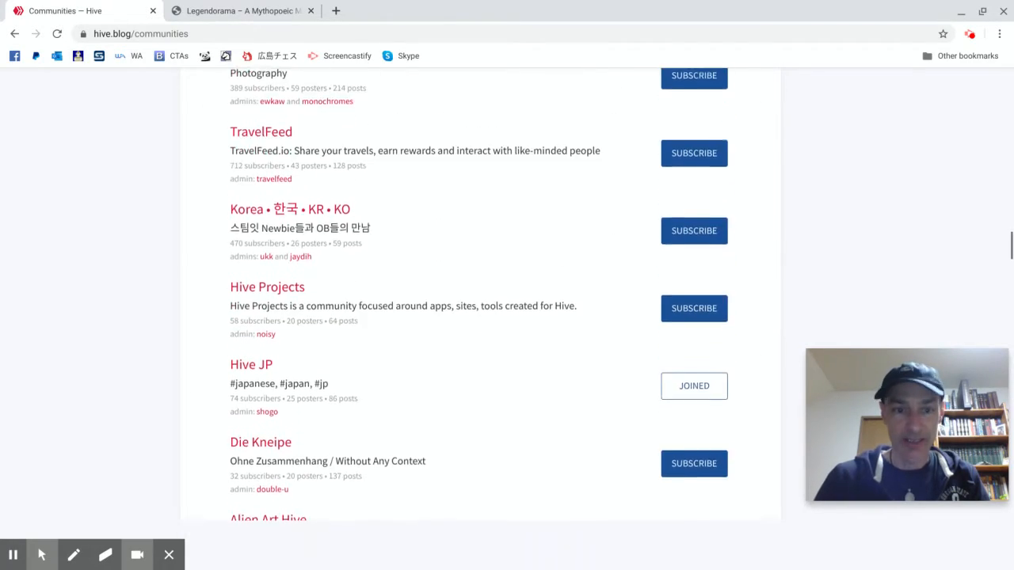
{"action": "scroll", "scroll_direction": "down", "scroll_amount": 3}
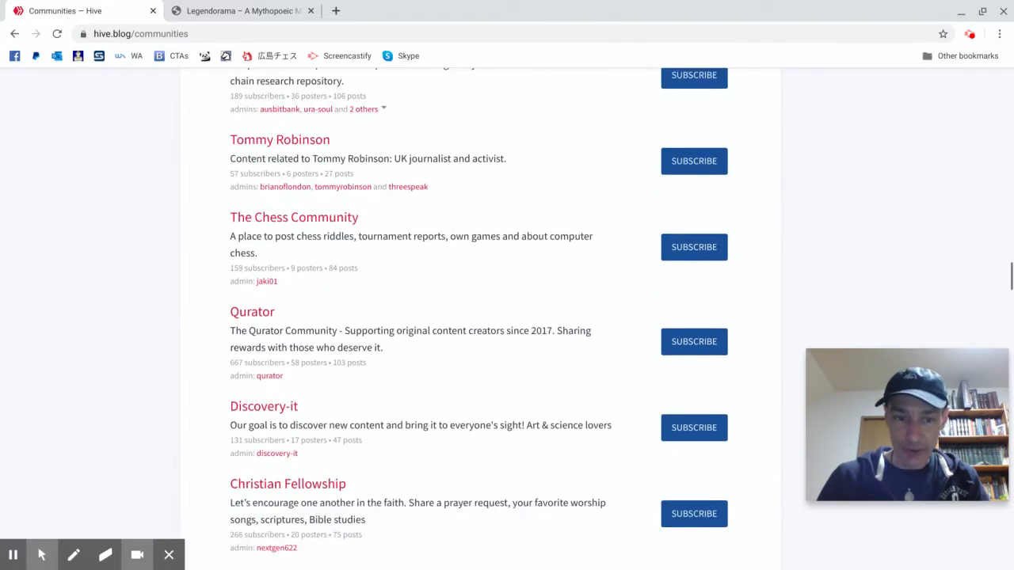
{"action": "scroll", "scroll_direction": "down", "scroll_amount": 3}
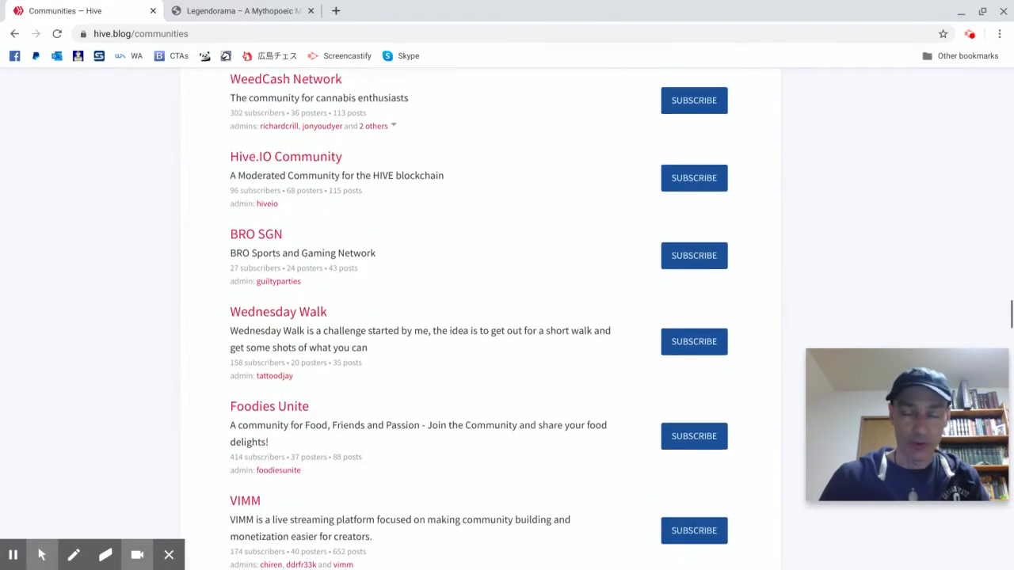
{"action": "scroll", "scroll_direction": "down", "scroll_amount": 3}
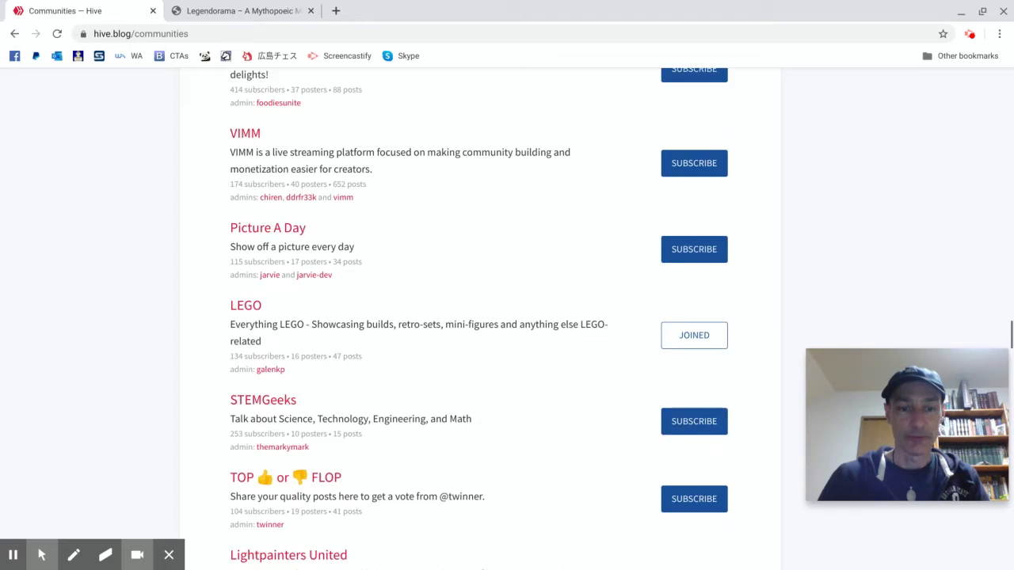
{"action": "scroll", "scroll_direction": "down", "scroll_amount": 3}
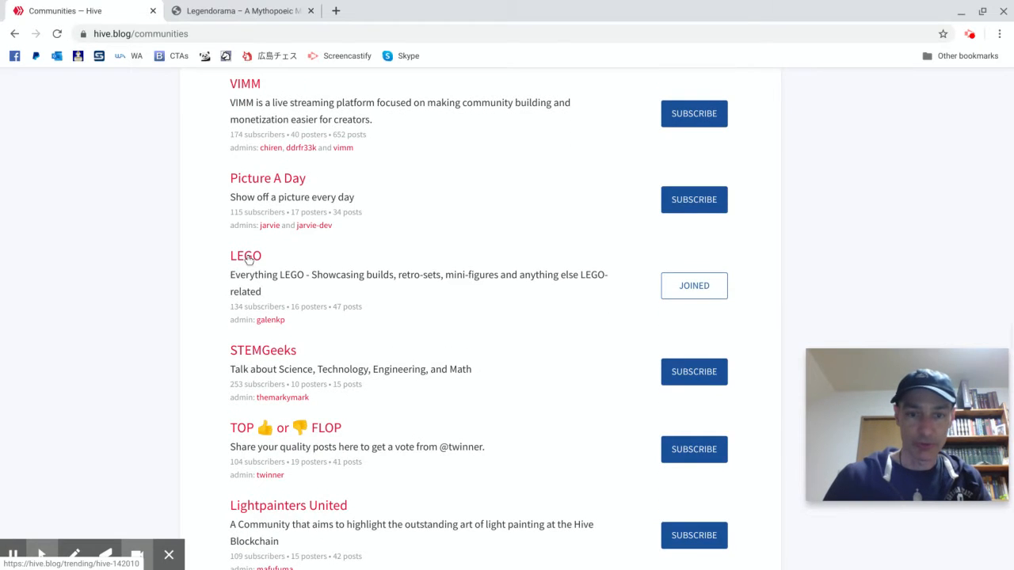
{"action": "left_click", "coordinate": [245, 255]}
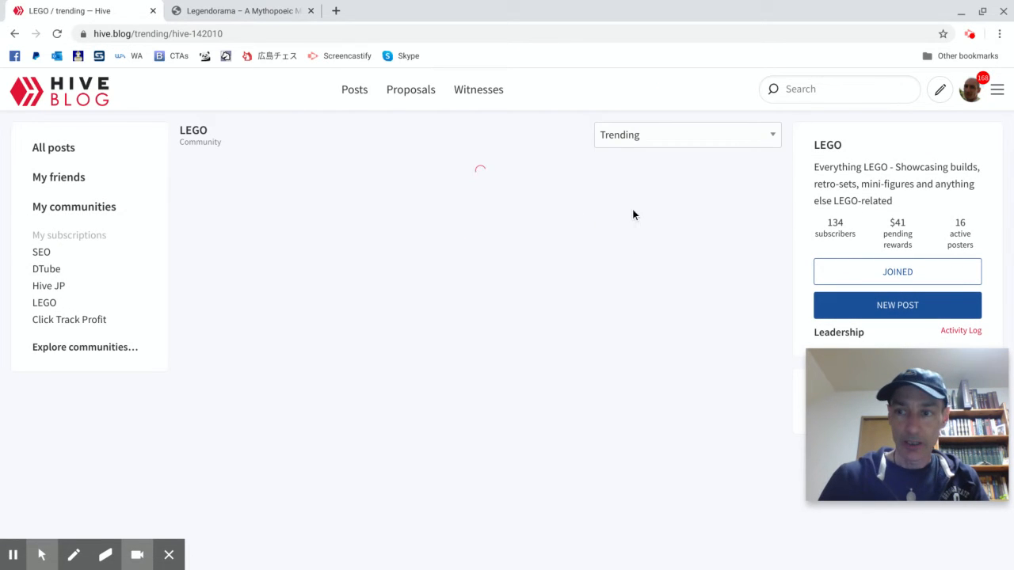
{"action": "mouse_move", "coordinate": [458, 238]}
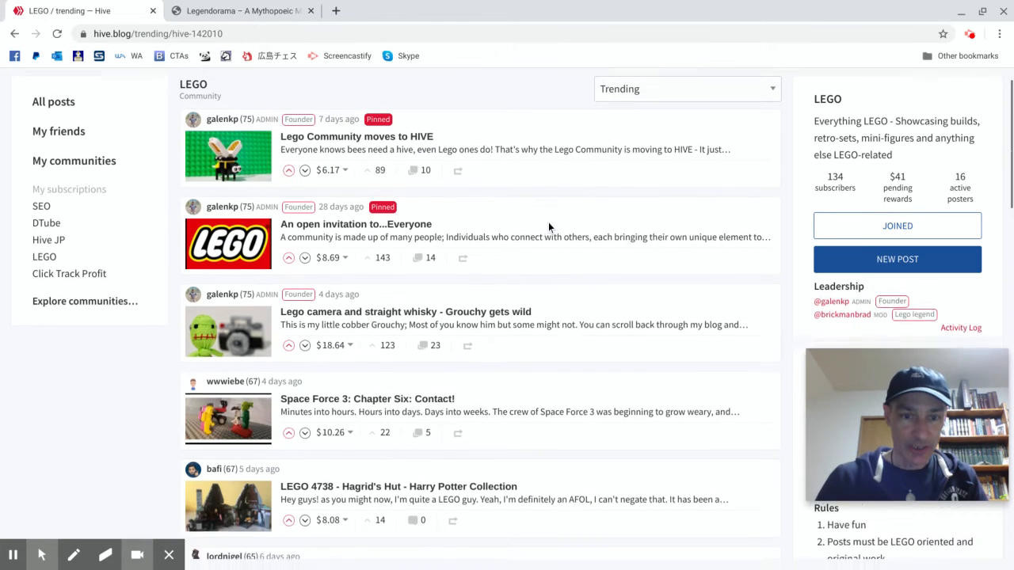
{"action": "scroll", "scroll_direction": "down", "scroll_amount": 3}
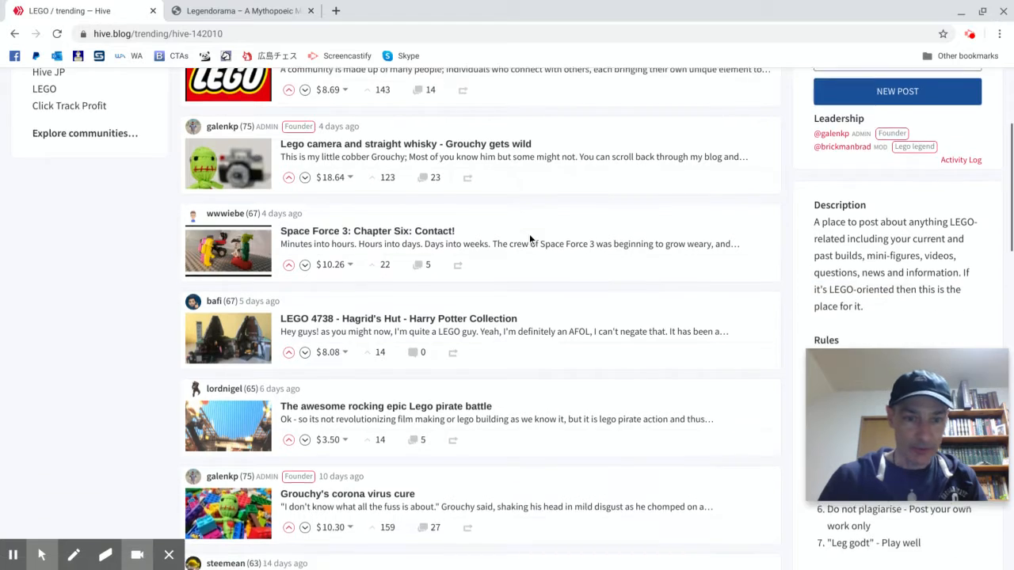
{"action": "scroll", "scroll_direction": "down", "scroll_amount": 3}
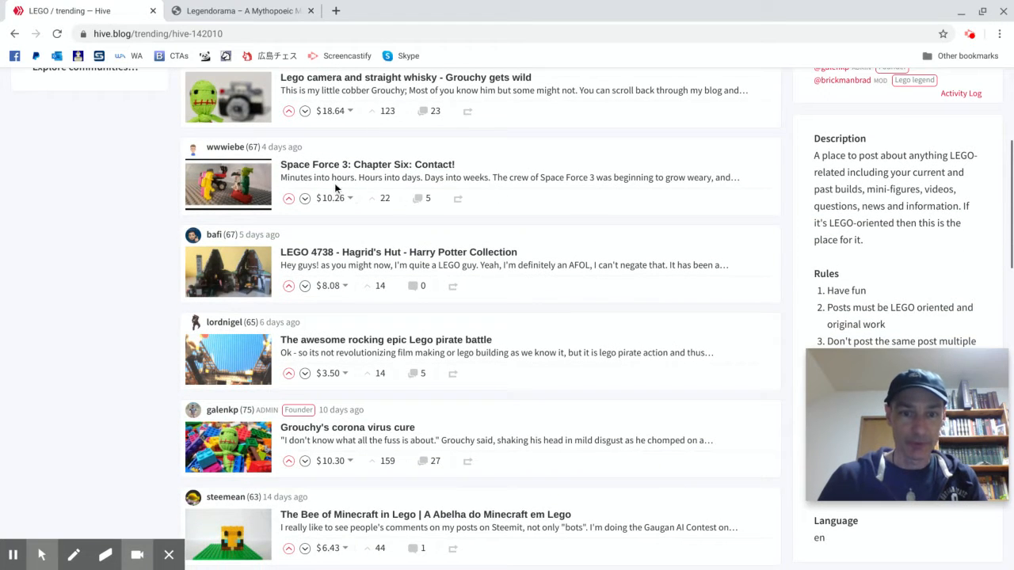
{"action": "scroll", "scroll_direction": "down", "scroll_amount": 3}
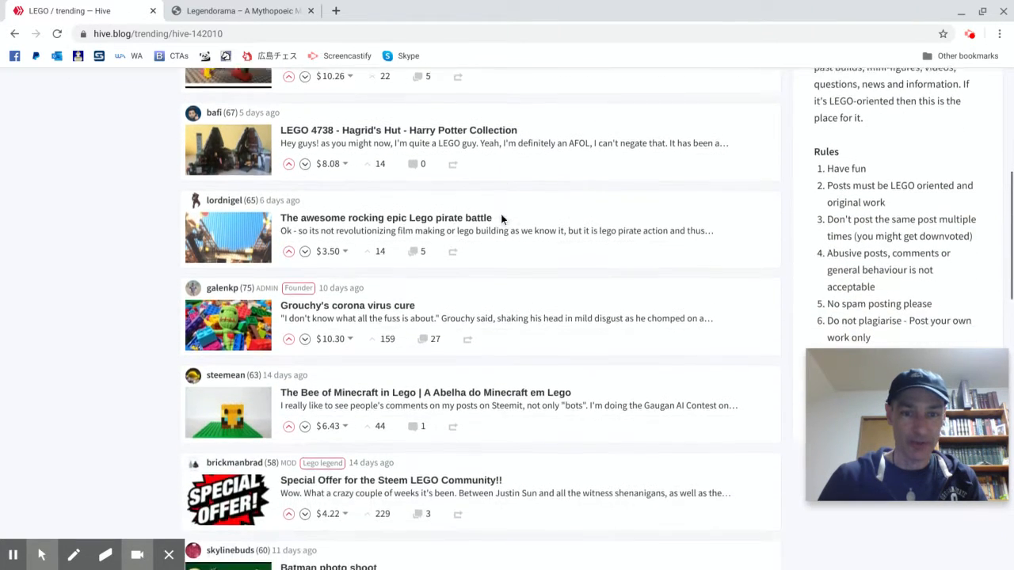
{"action": "scroll", "scroll_direction": "down", "scroll_amount": 3}
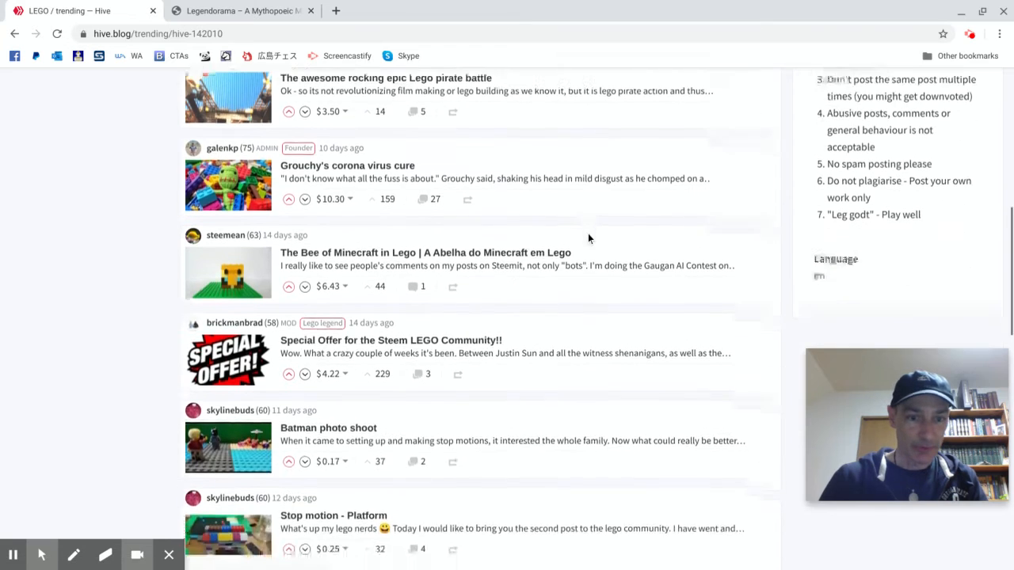
{"action": "scroll", "scroll_direction": "down", "scroll_amount": 3}
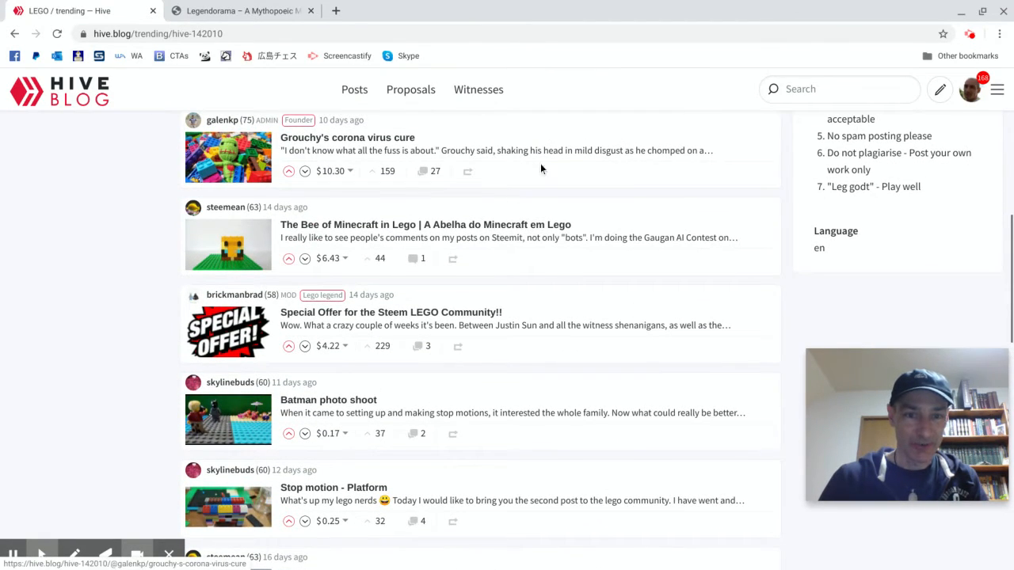
{"action": "scroll", "scroll_direction": "down", "scroll_amount": 3}
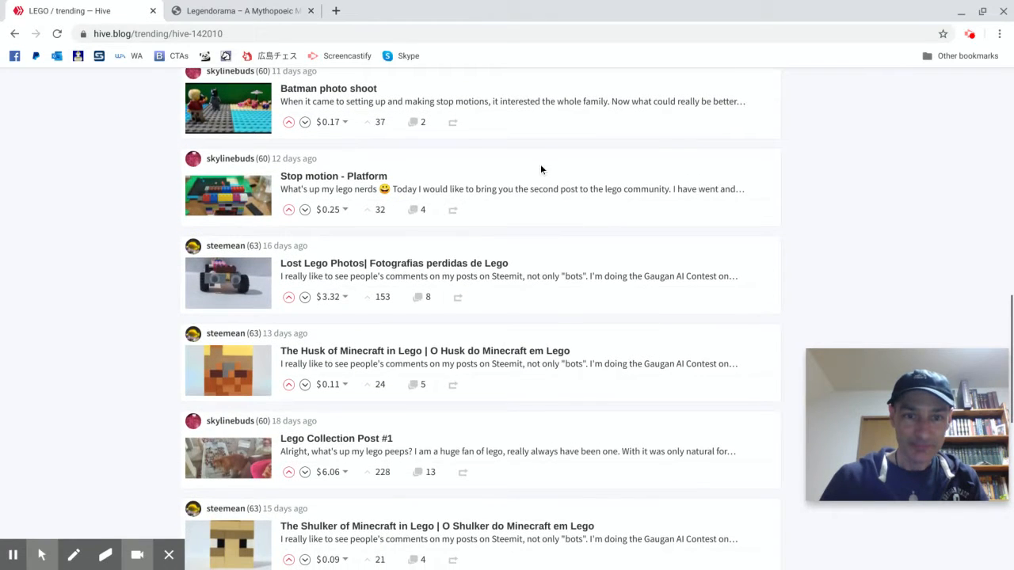
{"action": "scroll", "scroll_direction": "down", "scroll_amount": 3}
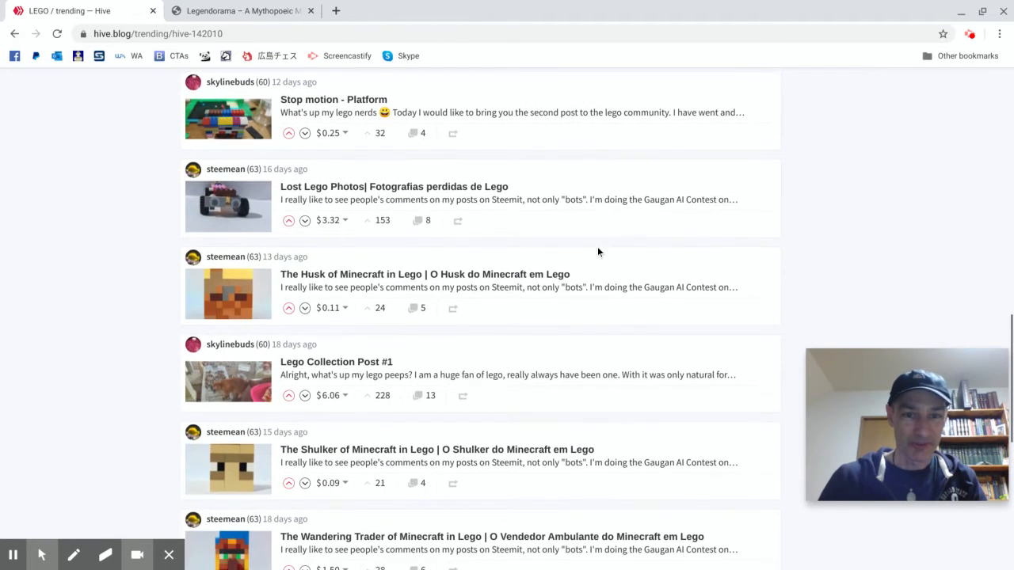
{"action": "mouse_move", "coordinate": [447, 143]}
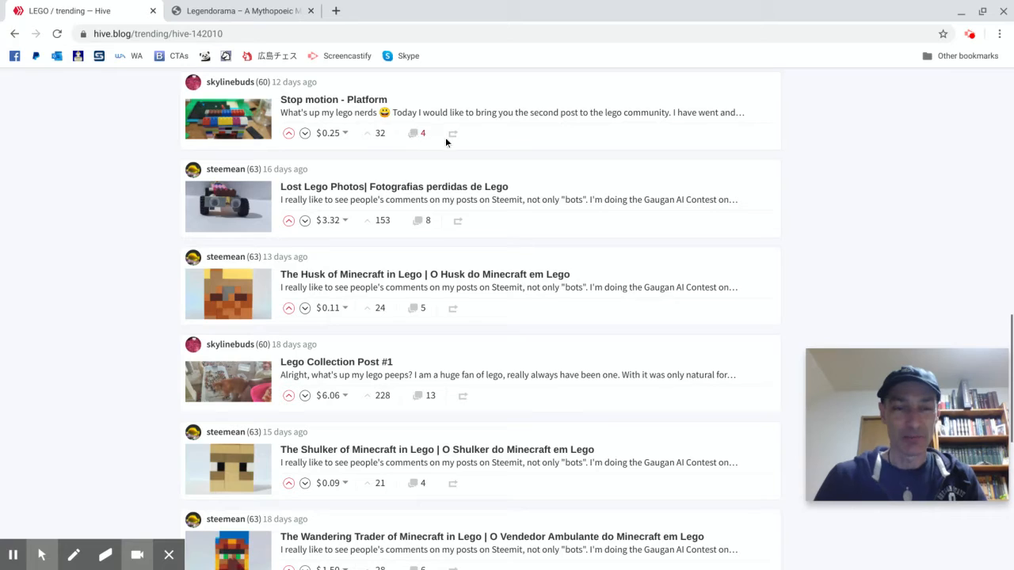
{"action": "scroll", "scroll_direction": "up", "scroll_amount": 3}
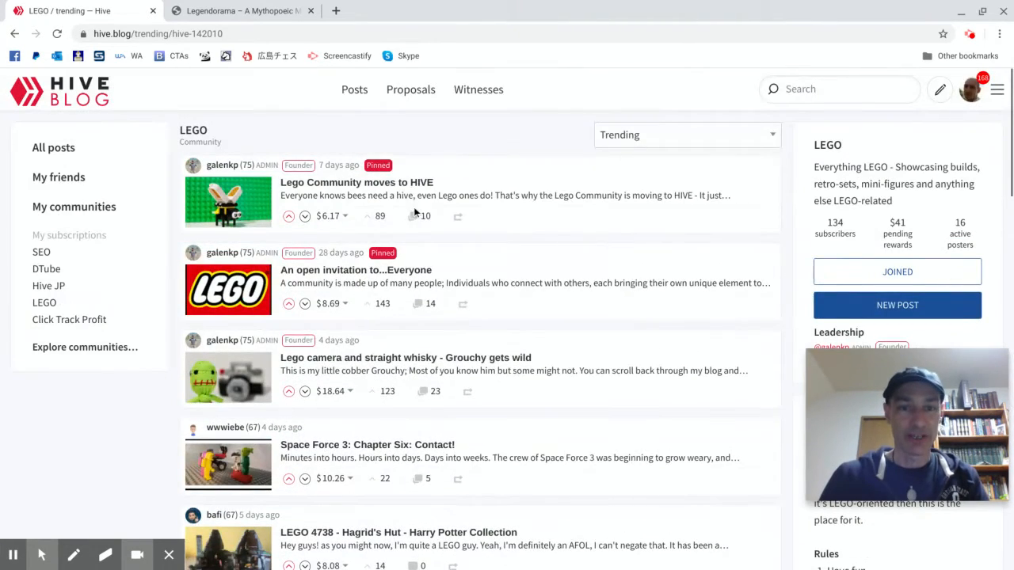
Switch to the Legendorama blog and scroll its home page down to 'Introducing Legendorama'.
{"action": "left_click", "coordinate": [238, 10]}
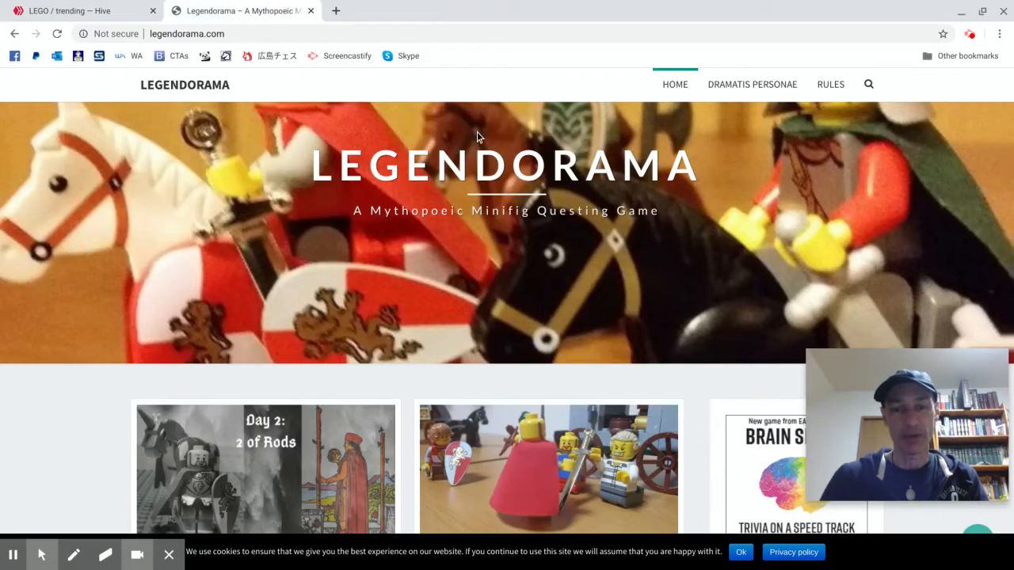
{"action": "scroll", "scroll_direction": "down", "scroll_amount": 3}
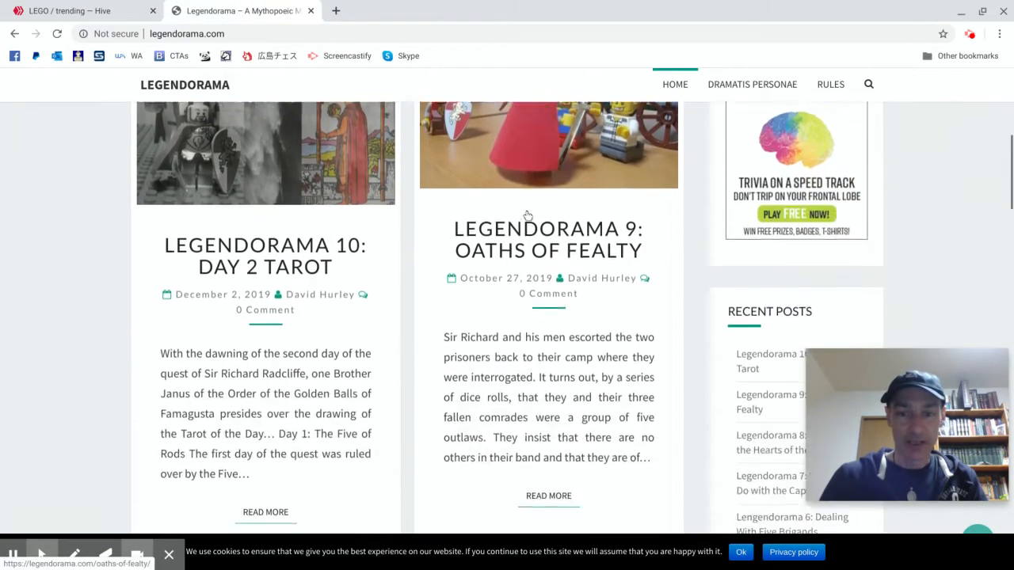
{"action": "scroll", "scroll_direction": "down", "scroll_amount": 3}
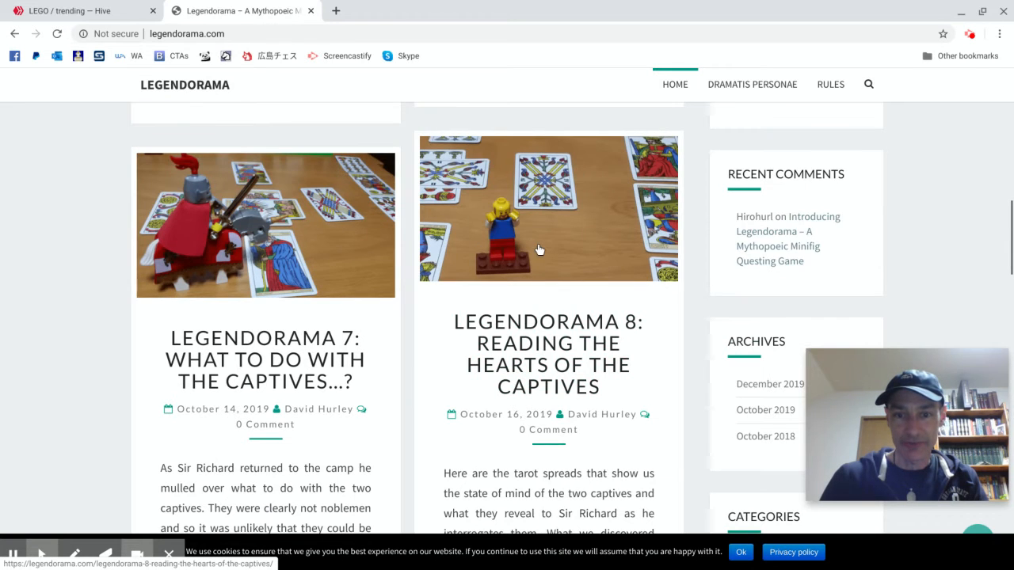
{"action": "scroll", "scroll_direction": "down", "scroll_amount": 3}
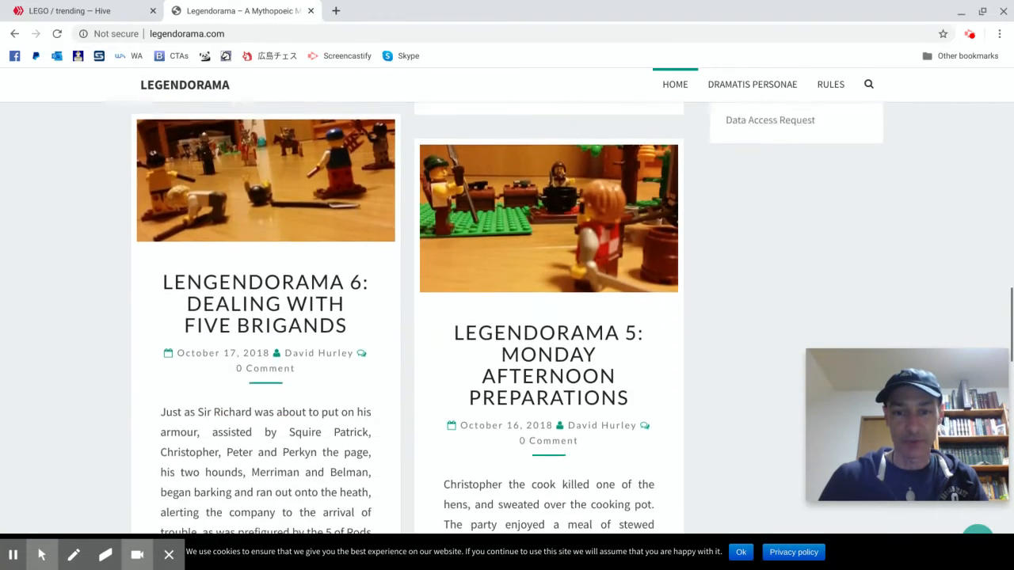
{"action": "scroll", "scroll_direction": "down", "scroll_amount": 3}
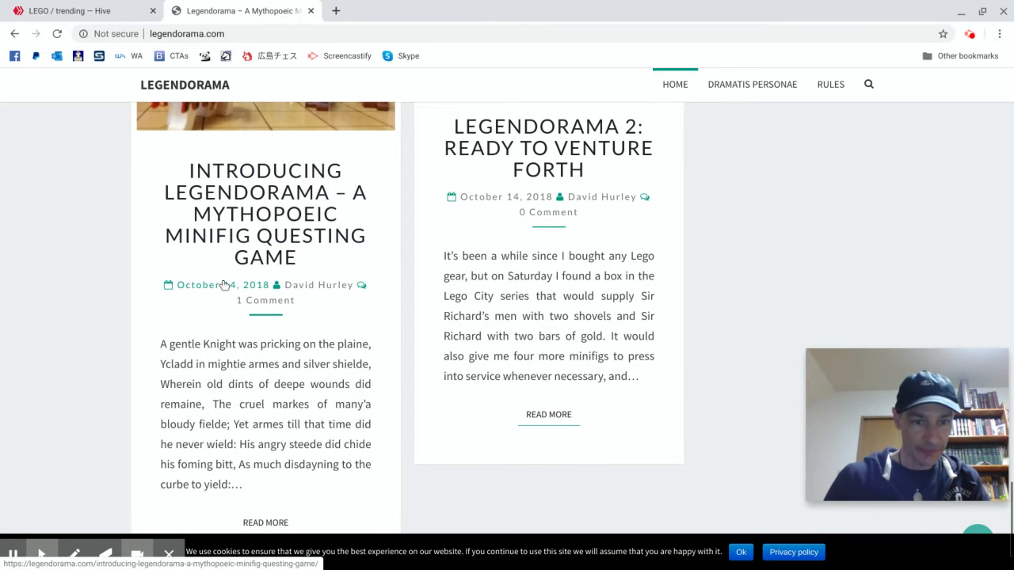
{"action": "scroll", "scroll_direction": "down", "scroll_amount": 3}
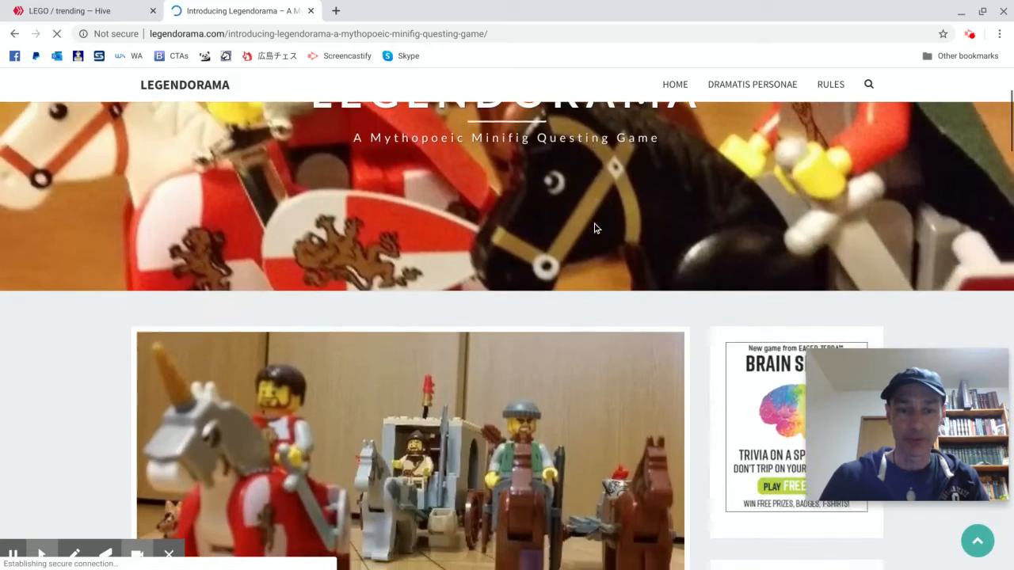
Read the intro post past the poem to Sir Richard's party and the supply wagon inventory.
{"action": "scroll", "scroll_direction": "down", "scroll_amount": 3}
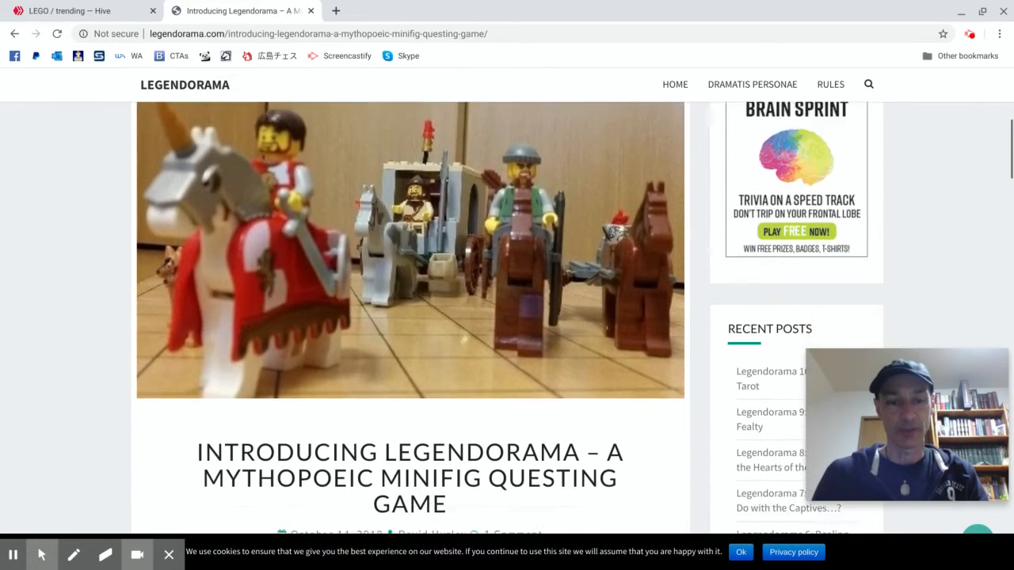
{"action": "scroll", "scroll_direction": "down", "scroll_amount": 3}
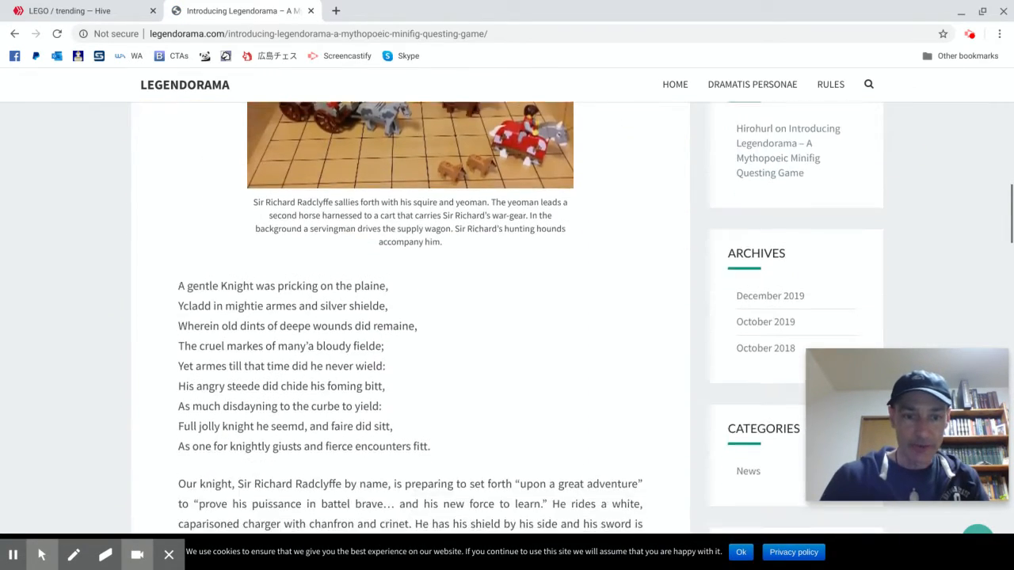
{"action": "scroll", "scroll_direction": "down", "scroll_amount": 3}
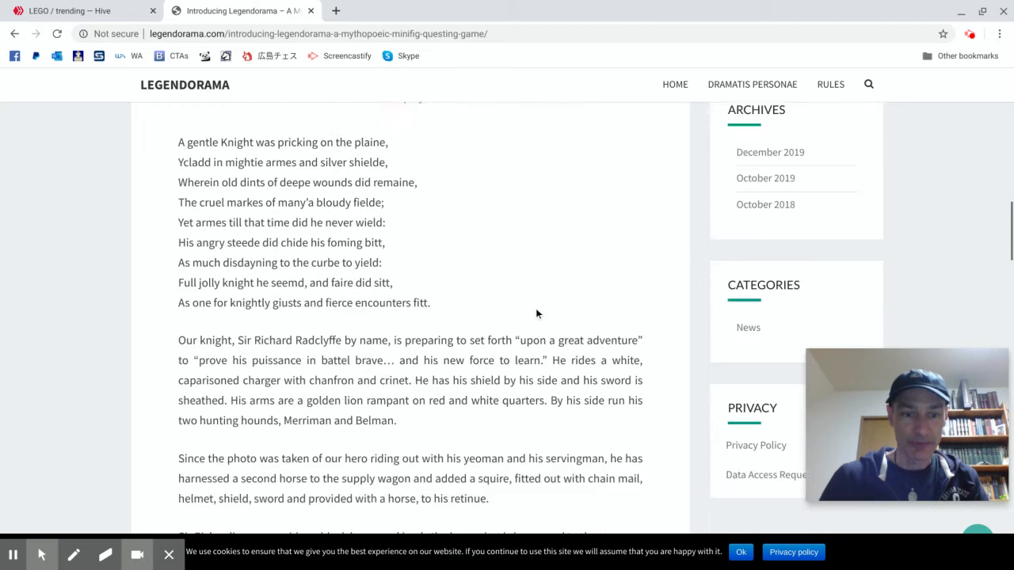
{"action": "scroll", "scroll_direction": "down", "scroll_amount": 3}
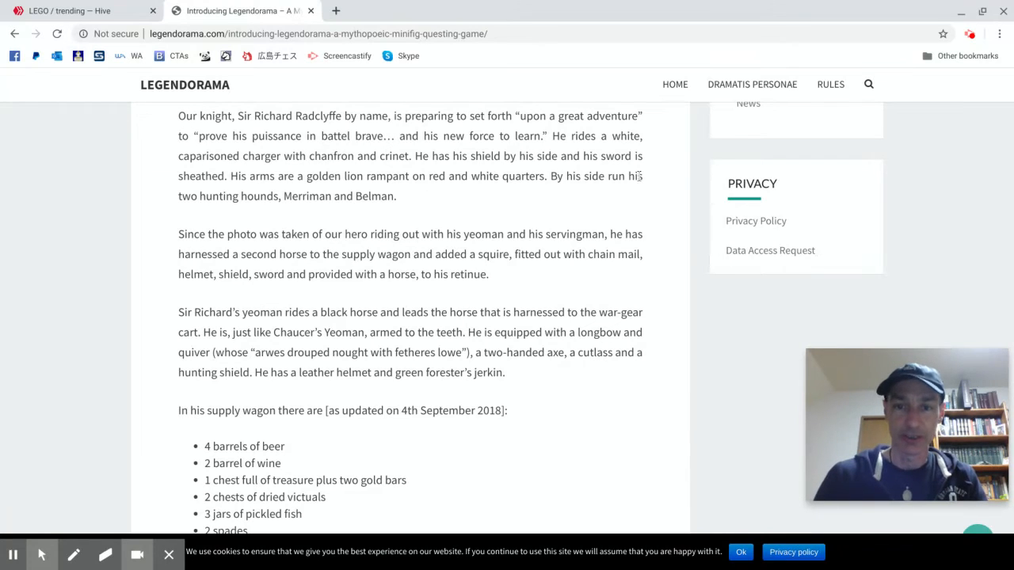
{"action": "scroll", "scroll_direction": "down", "scroll_amount": 3}
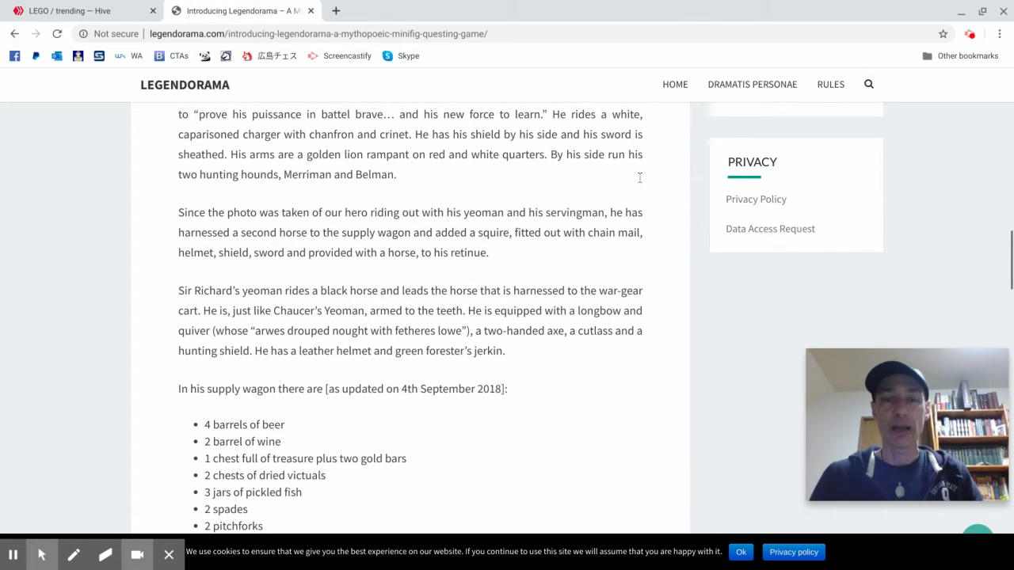
{"action": "scroll", "scroll_direction": "down", "scroll_amount": 3}
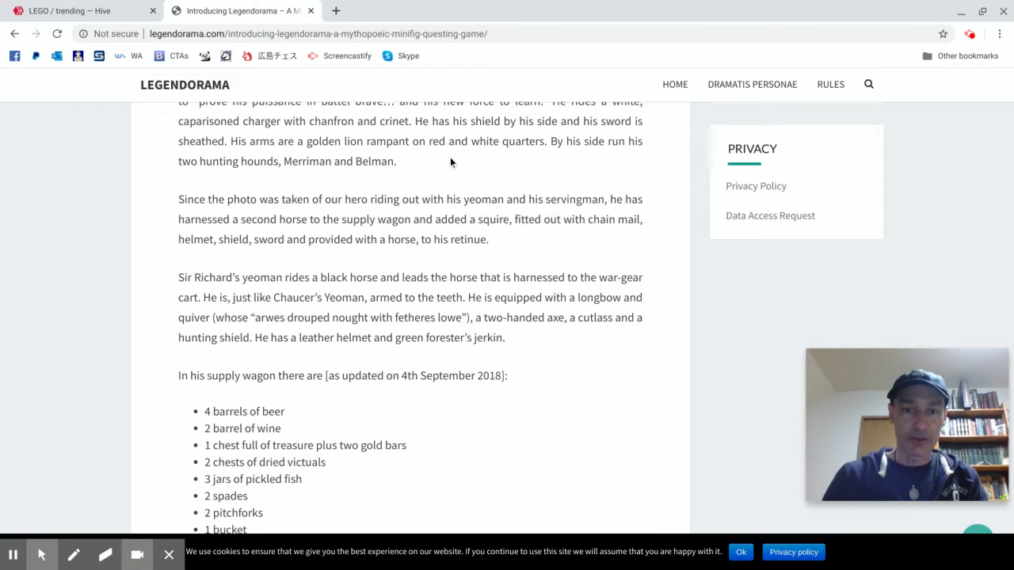
Read on from the supply wagon list through the war-gear cart items.
{"action": "scroll", "scroll_direction": "down", "scroll_amount": 3}
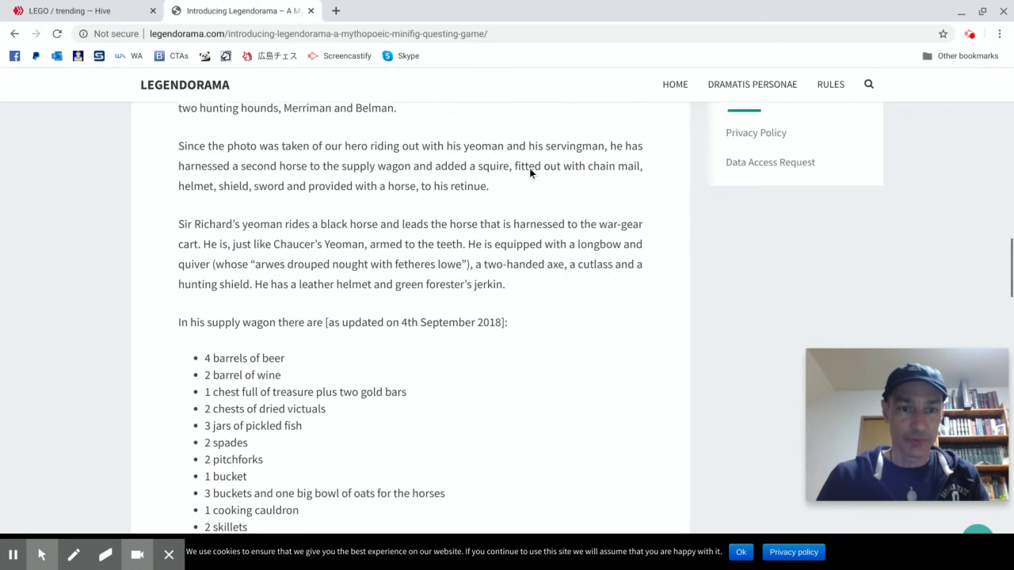
{"action": "scroll", "scroll_direction": "down", "scroll_amount": 3}
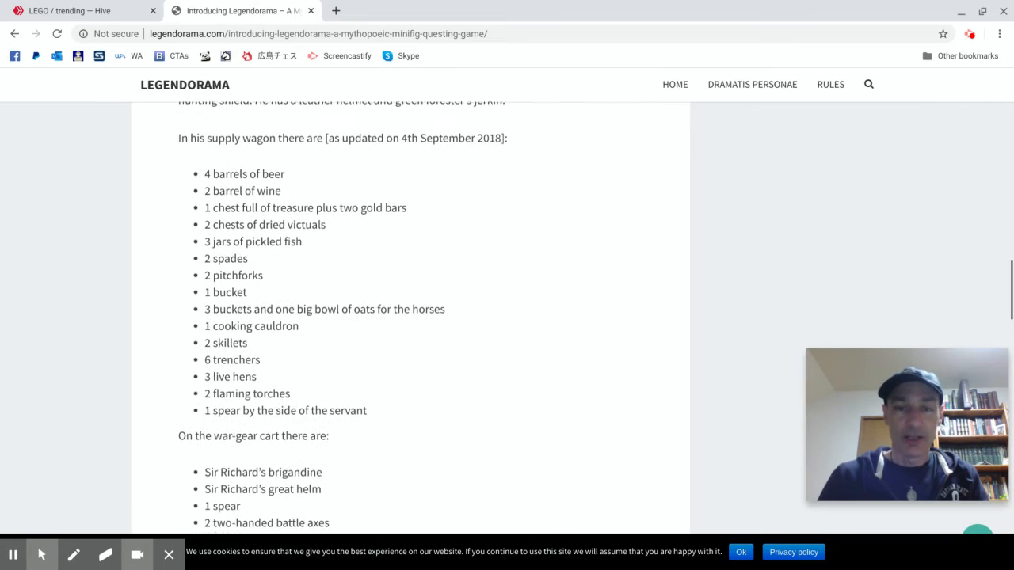
{"action": "scroll", "scroll_direction": "down", "scroll_amount": 3}
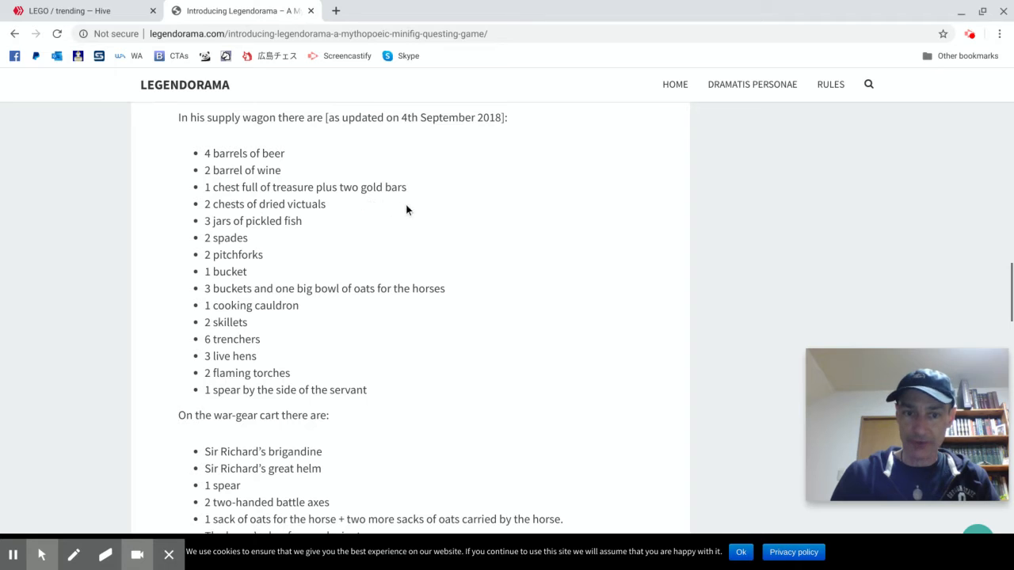
{"action": "scroll", "scroll_direction": "down", "scroll_amount": 3}
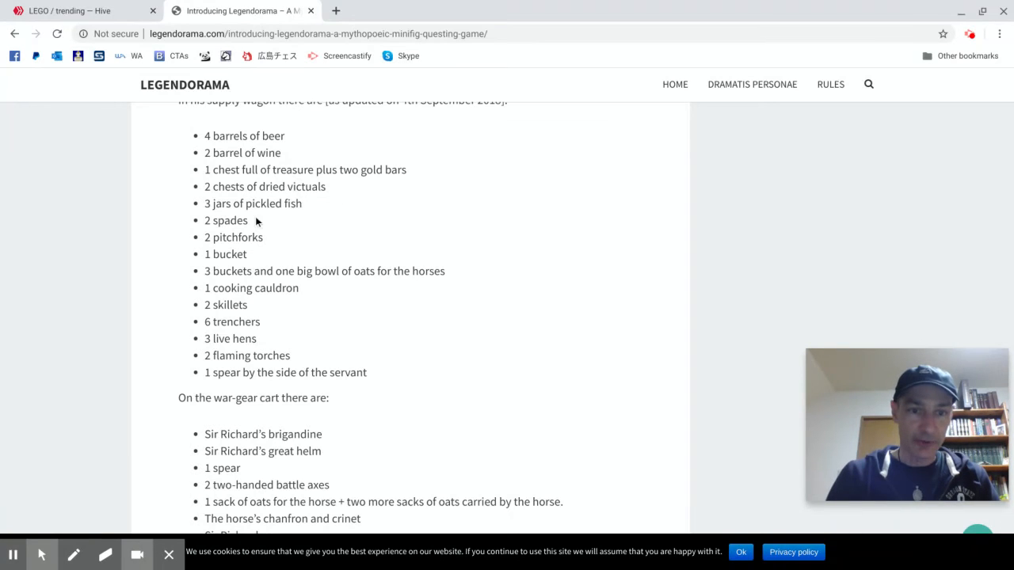
{"action": "mouse_move", "coordinate": [273, 234]}
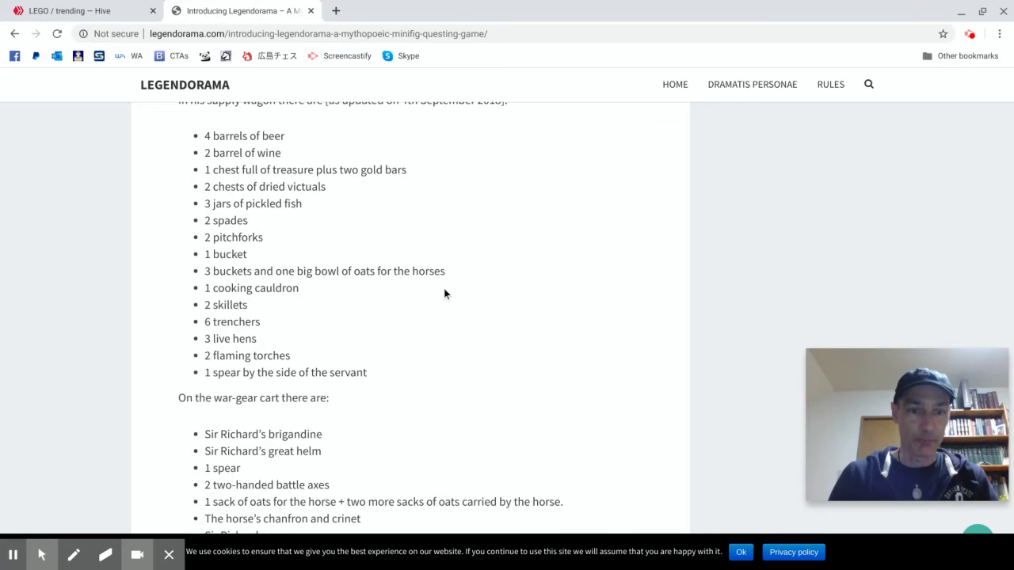
{"action": "scroll", "scroll_direction": "down", "scroll_amount": 3}
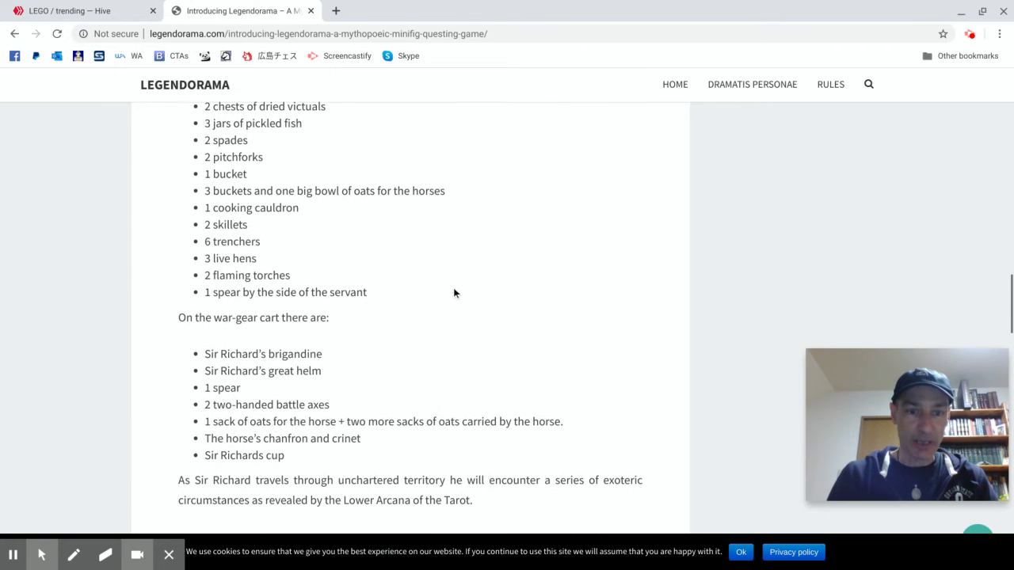
{"action": "mouse_move", "coordinate": [406, 209]}
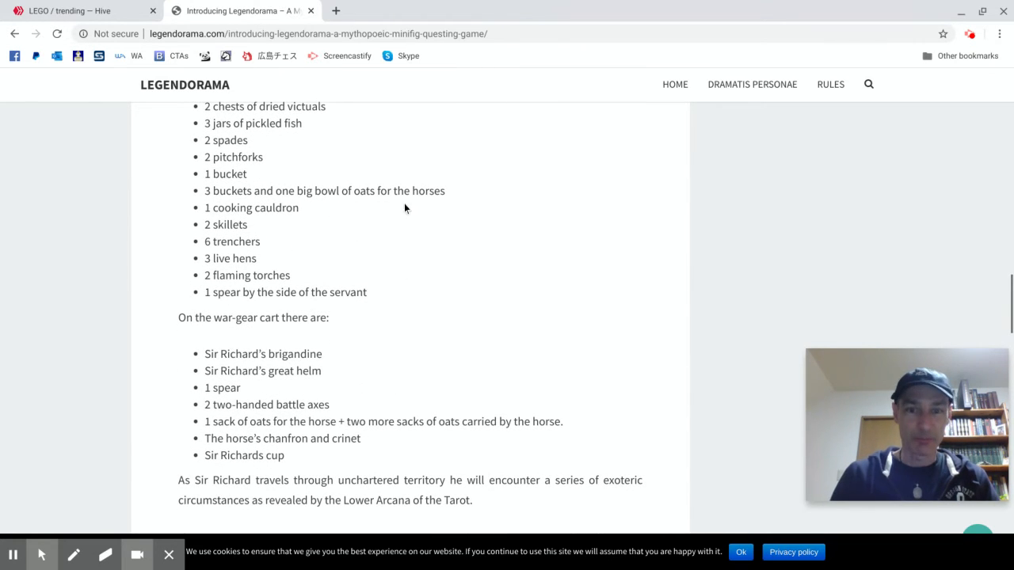
{"action": "scroll", "scroll_direction": "down", "scroll_amount": 3}
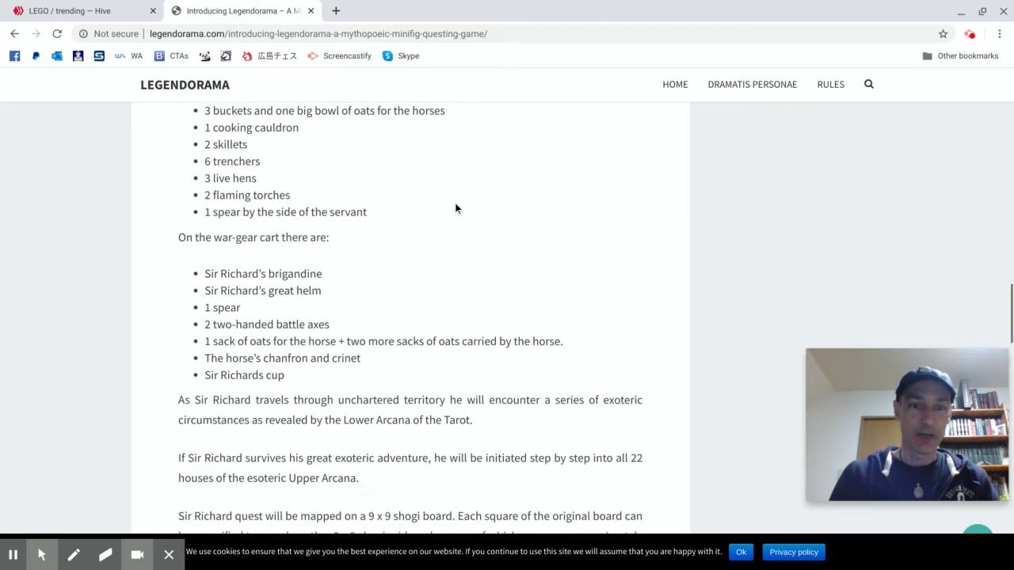
Continue to the Tarot arcana and 9 x 9 shogi board quest mapping paragraphs.
{"action": "scroll", "scroll_direction": "down", "scroll_amount": 3}
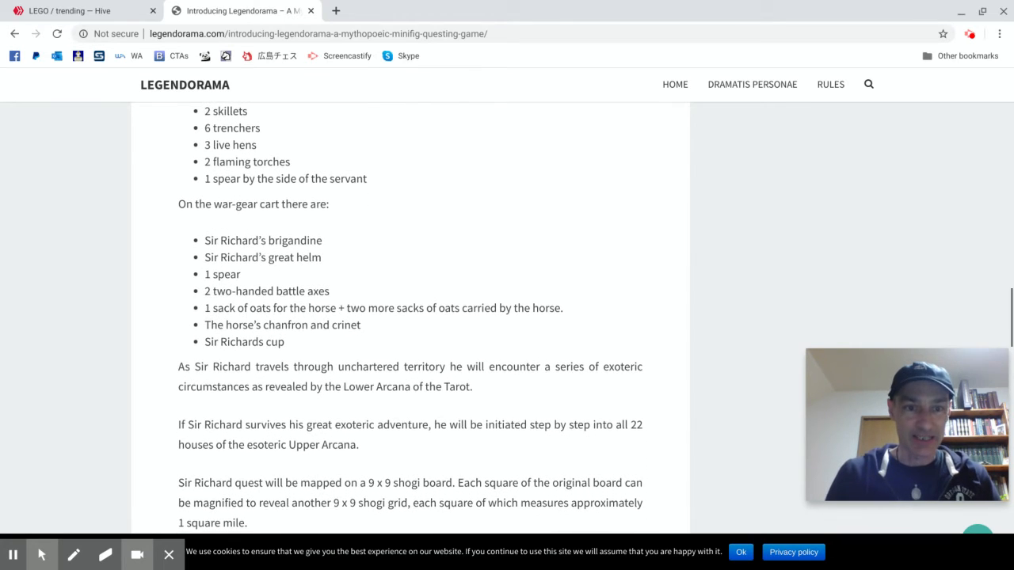
{"action": "scroll", "scroll_direction": "down", "scroll_amount": 3}
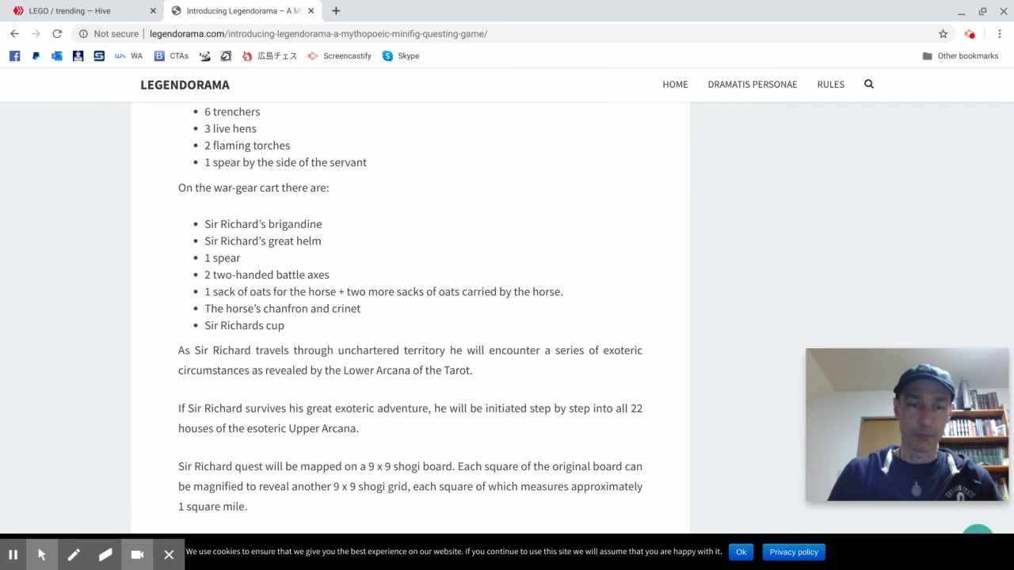
{"action": "scroll", "scroll_direction": "down", "scroll_amount": 3}
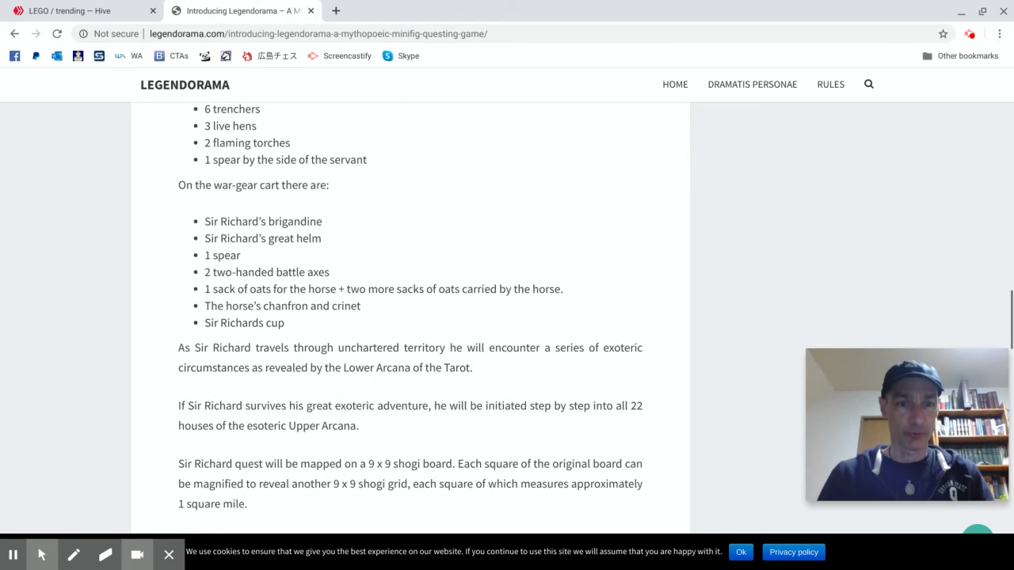
{"action": "scroll", "scroll_direction": "down", "scroll_amount": 3}
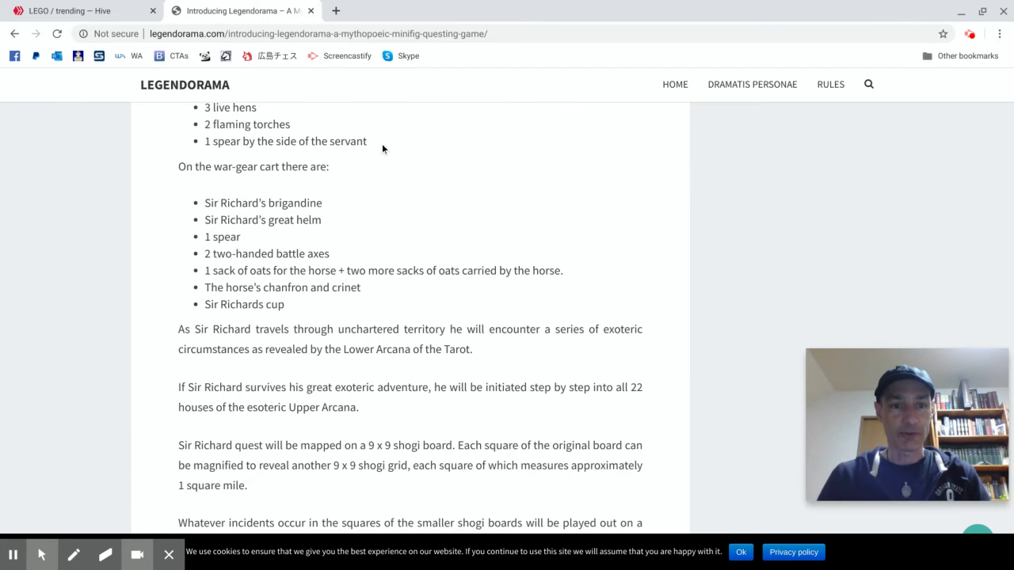
{"action": "scroll", "scroll_direction": "down", "scroll_amount": 3}
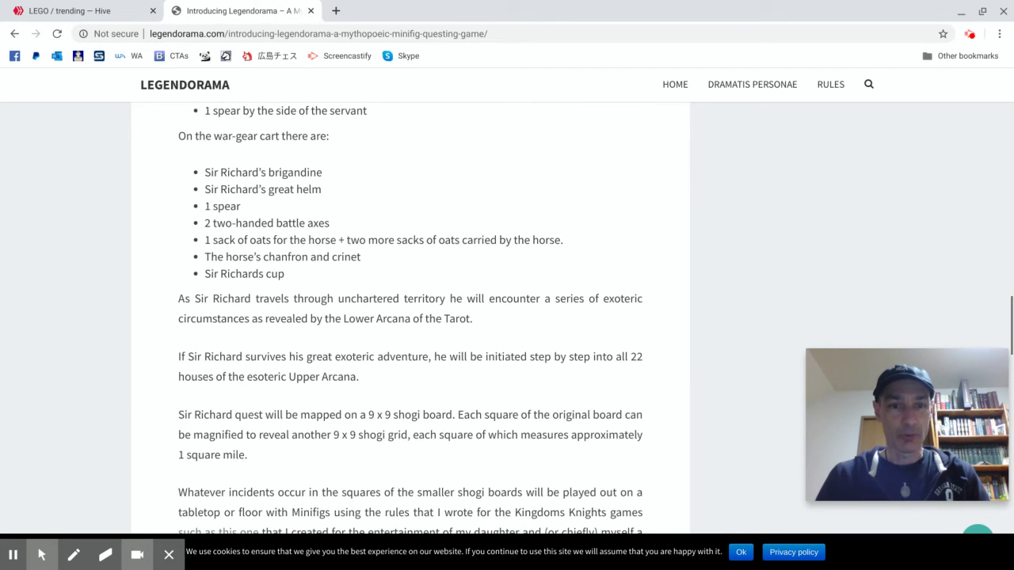
{"action": "scroll", "scroll_direction": "down", "scroll_amount": 3}
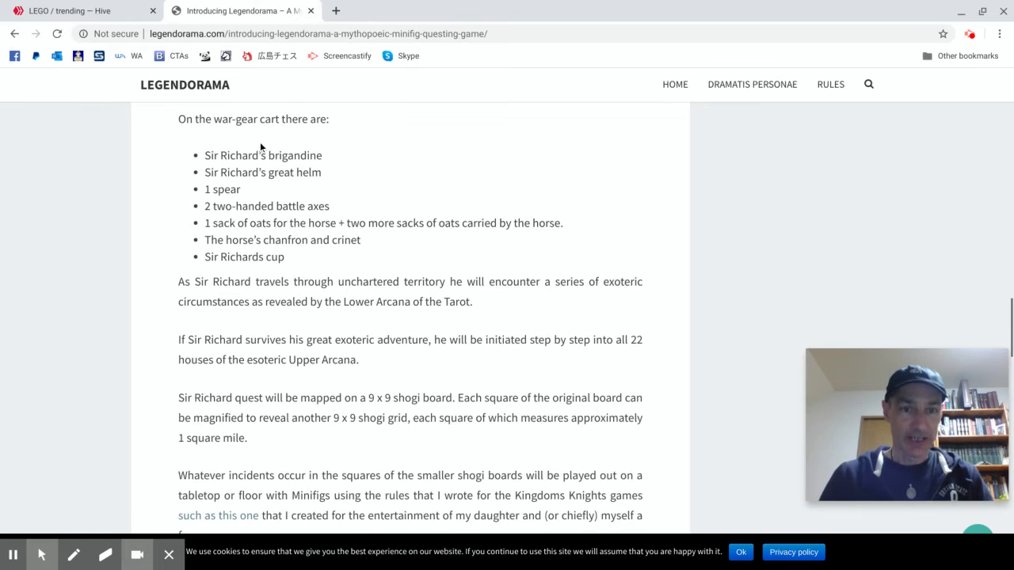
{"action": "mouse_move", "coordinate": [418, 147]}
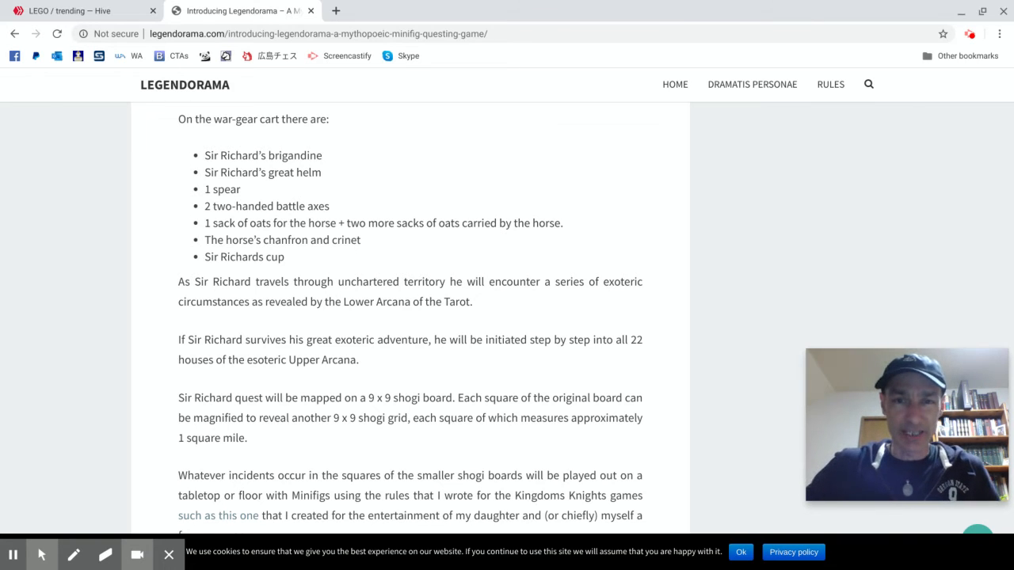
{"action": "mouse_move", "coordinate": [380, 157]}
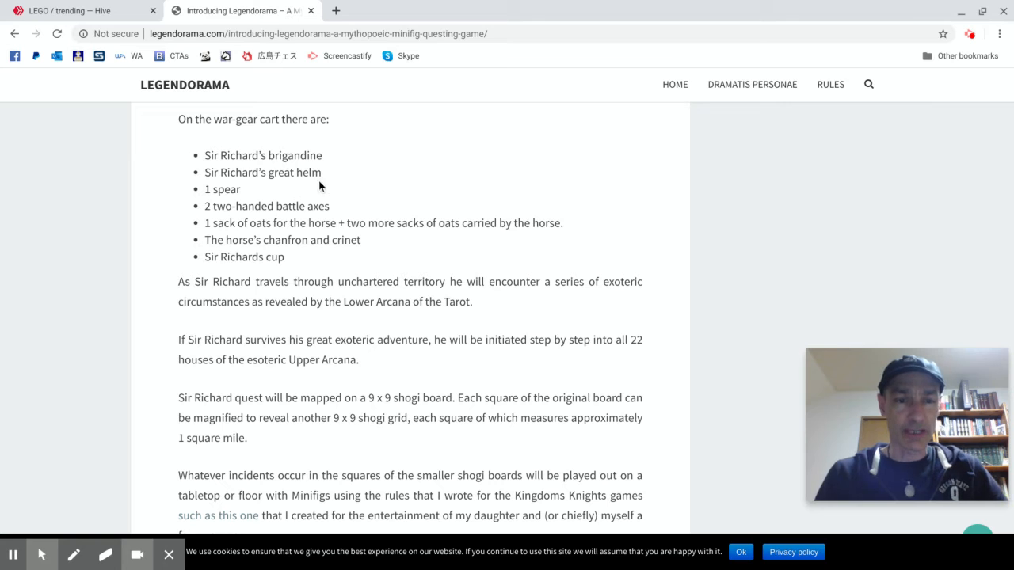
{"action": "mouse_move", "coordinate": [367, 210]}
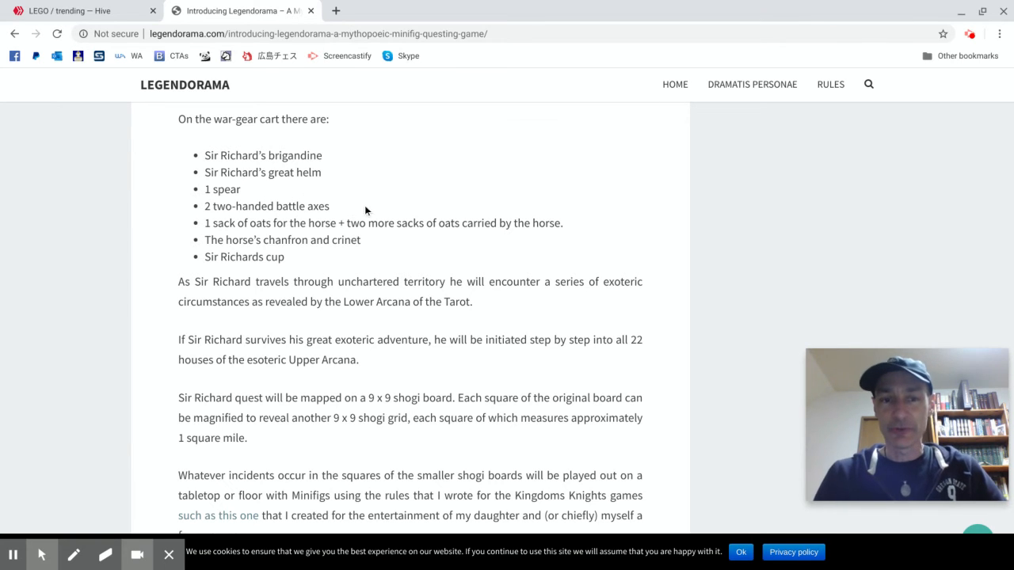
{"action": "mouse_move", "coordinate": [383, 216]}
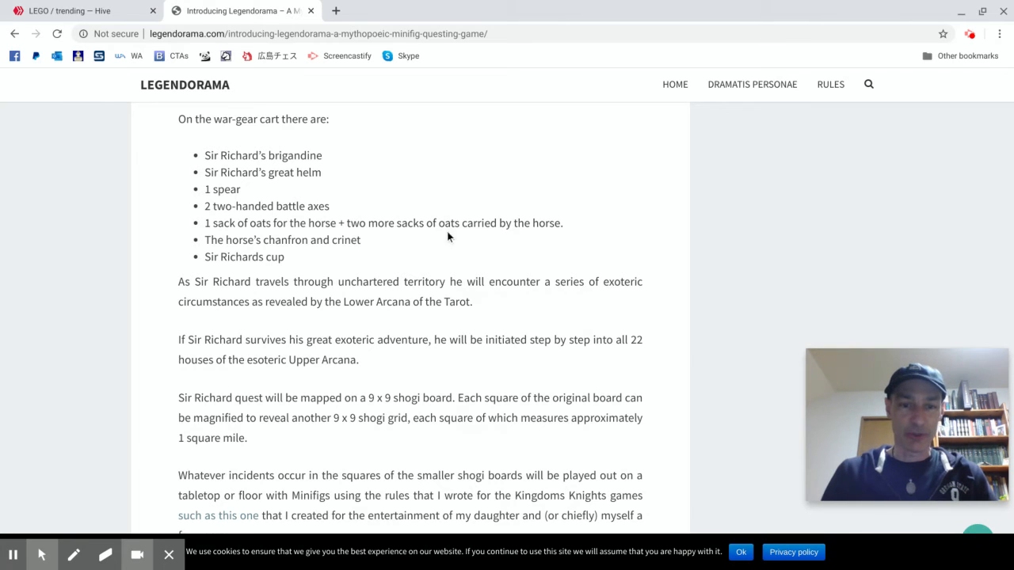
Scroll through the intro post to its end ('Next: Legendorama 2'), then back up to the header banner.
{"action": "scroll", "scroll_direction": "down", "scroll_amount": 3}
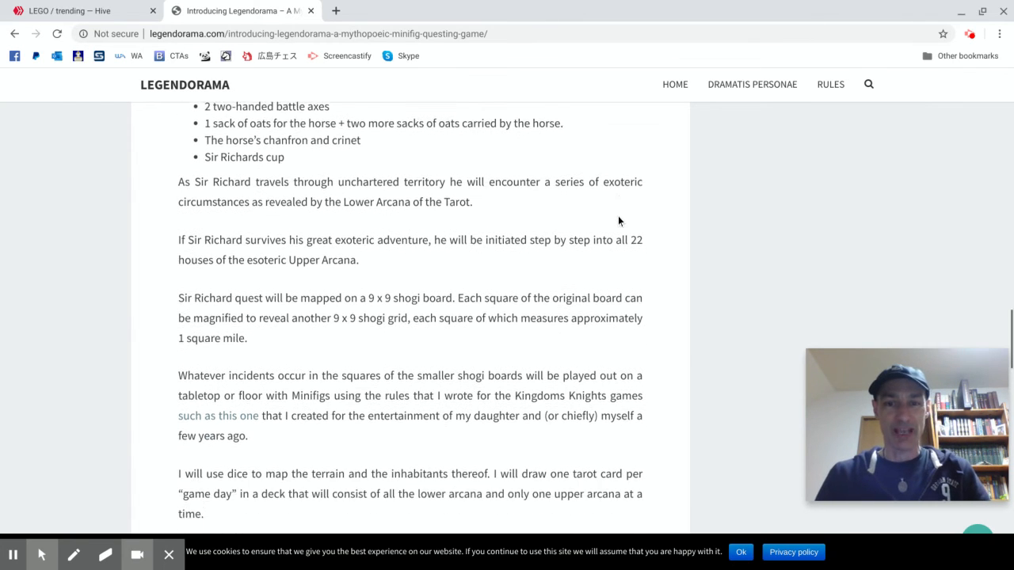
{"action": "scroll", "scroll_direction": "down", "scroll_amount": 3}
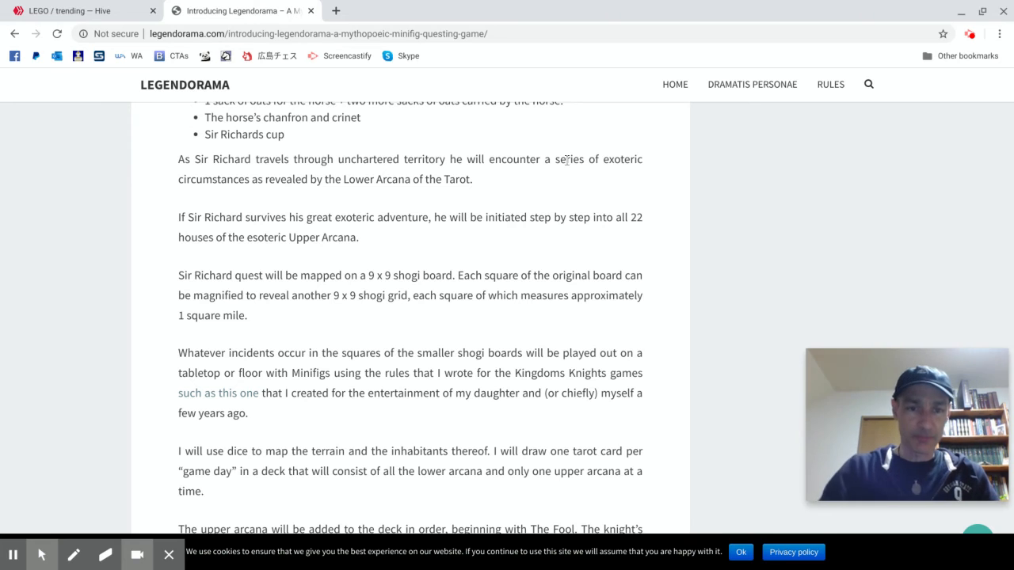
{"action": "scroll", "scroll_direction": "down", "scroll_amount": 3}
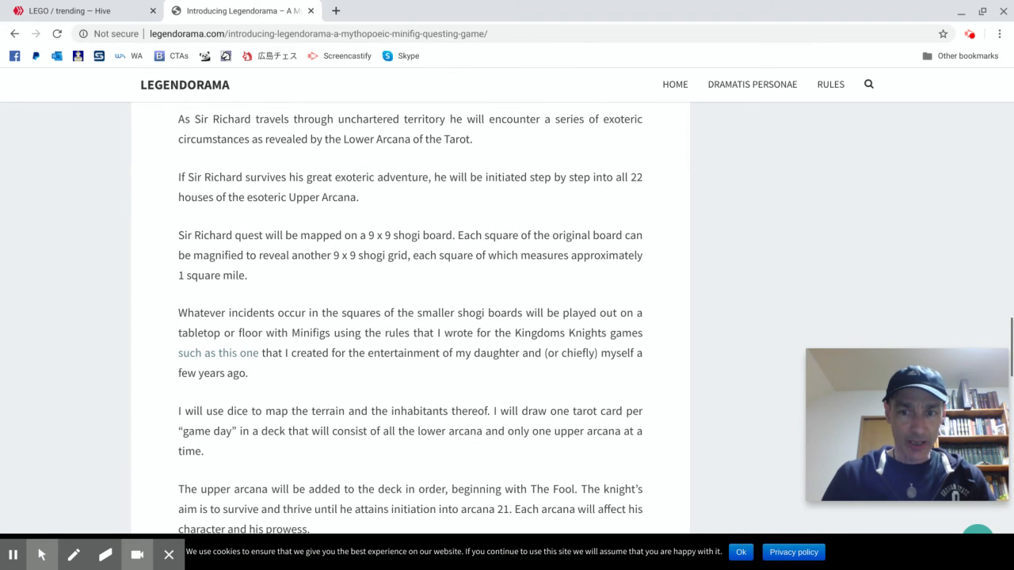
{"action": "scroll", "scroll_direction": "down", "scroll_amount": 3}
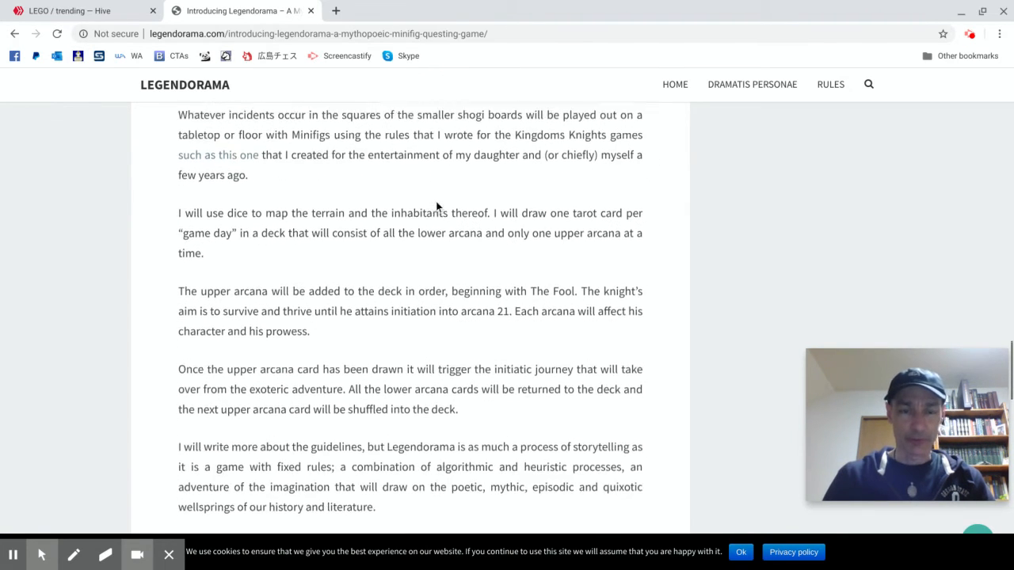
{"action": "scroll", "scroll_direction": "down", "scroll_amount": 3}
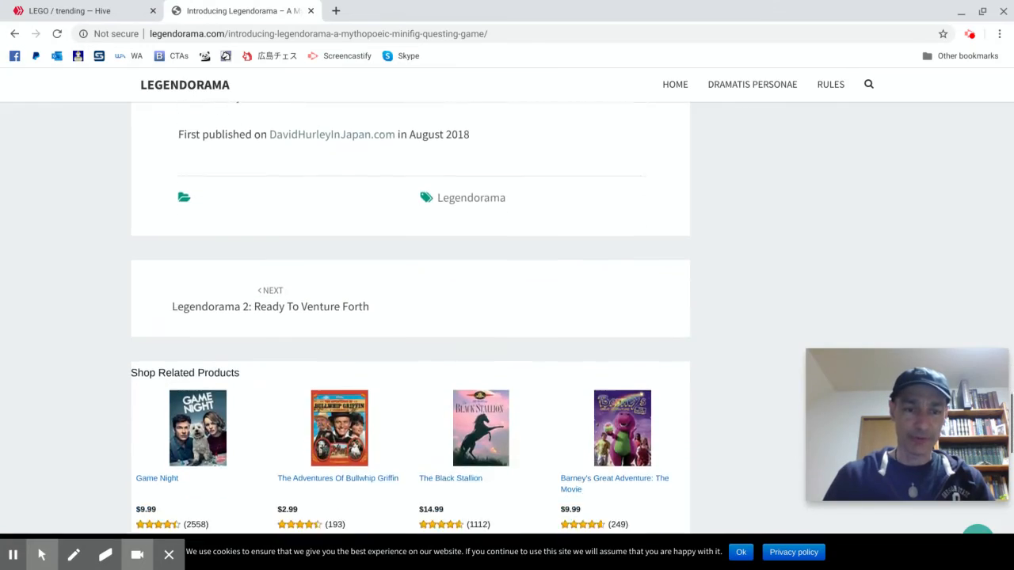
{"action": "scroll", "scroll_direction": "up", "scroll_amount": 3}
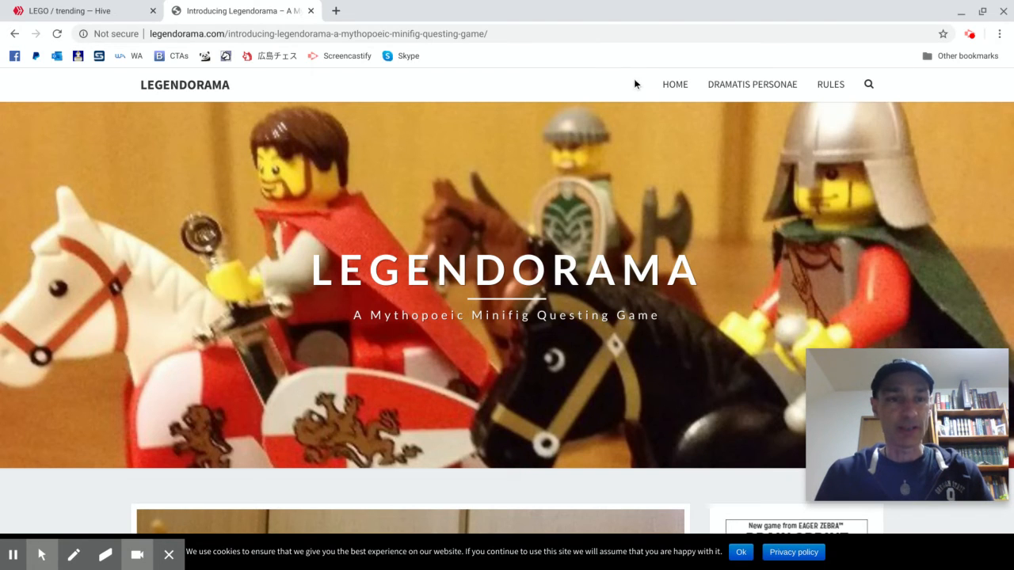
{"action": "scroll", "scroll_direction": "down", "scroll_amount": 3}
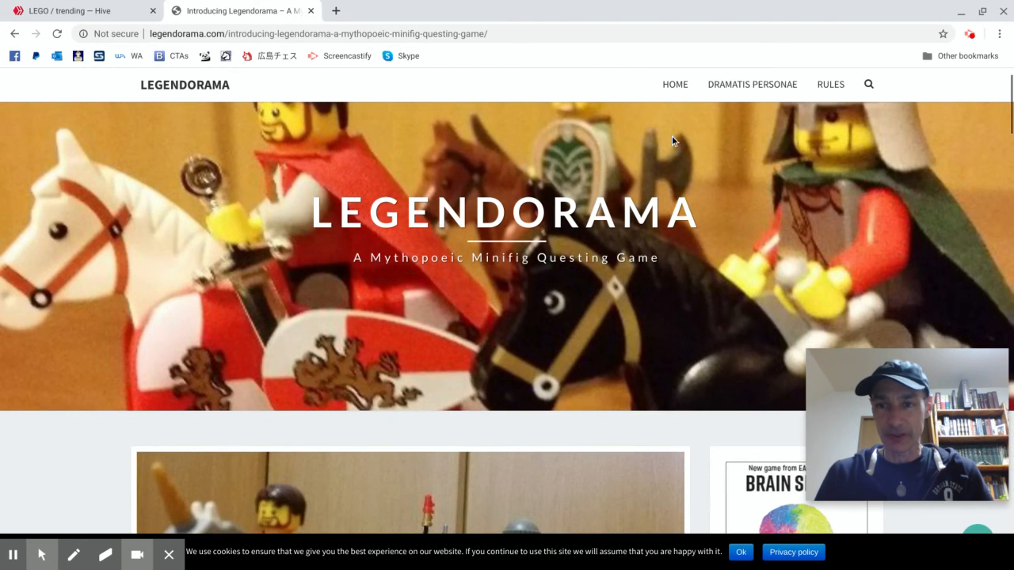
{"action": "scroll", "scroll_direction": "down", "scroll_amount": 3}
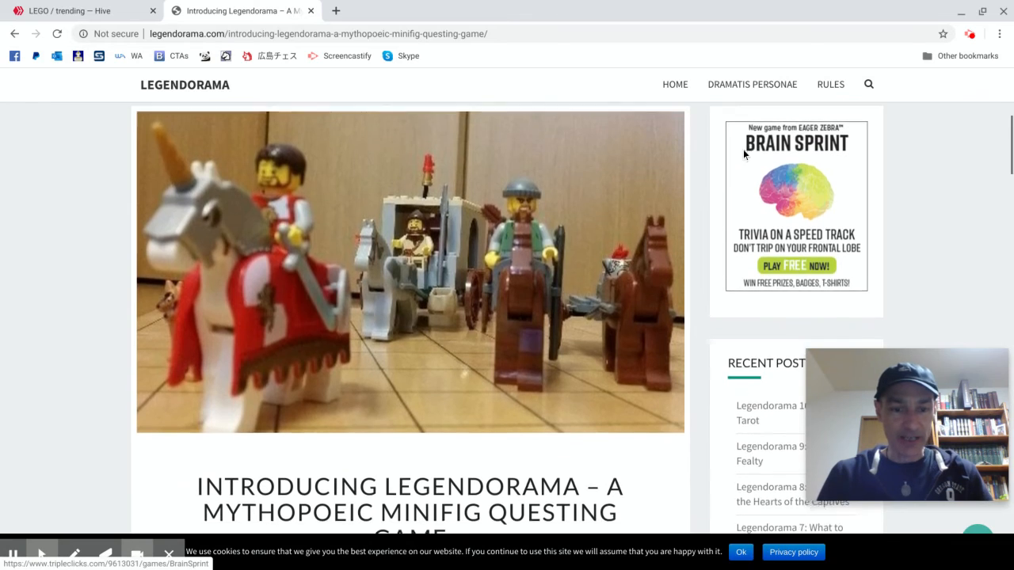
{"action": "scroll", "scroll_direction": "down", "scroll_amount": 3}
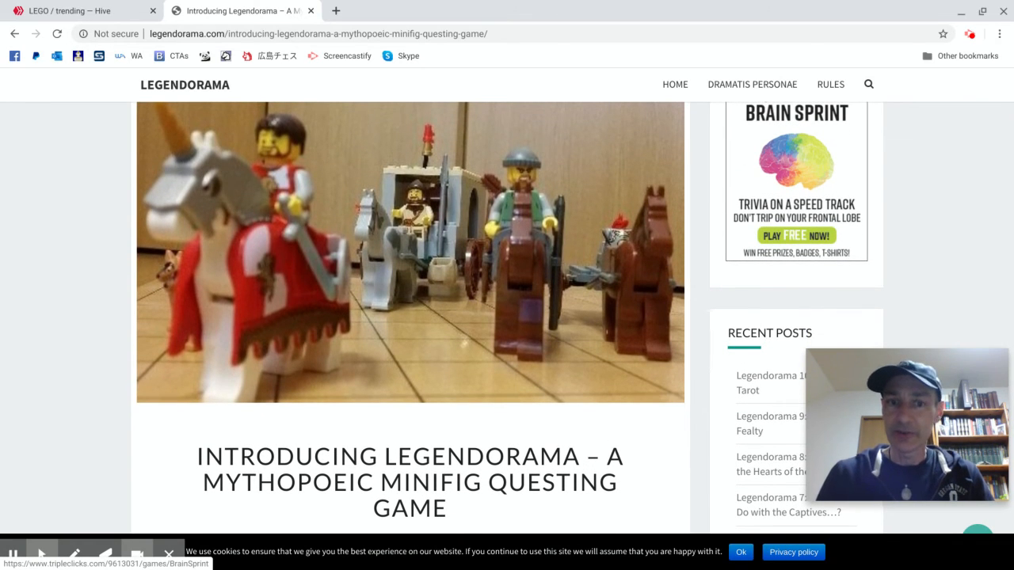
{"action": "left_click", "coordinate": [71, 10]}
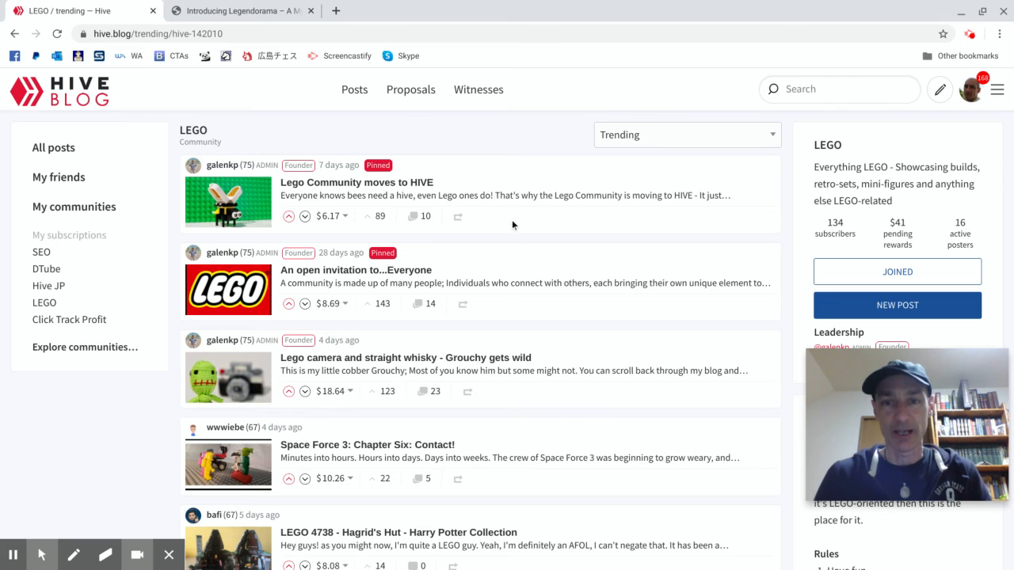
{"action": "scroll", "scroll_direction": "down", "scroll_amount": 3}
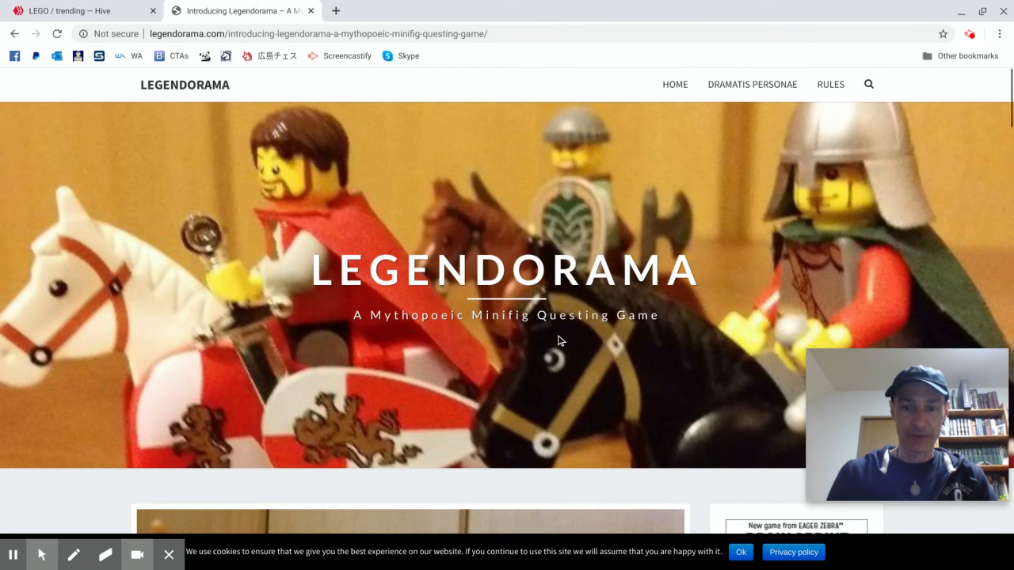
{"action": "mouse_move", "coordinate": [593, 352]}
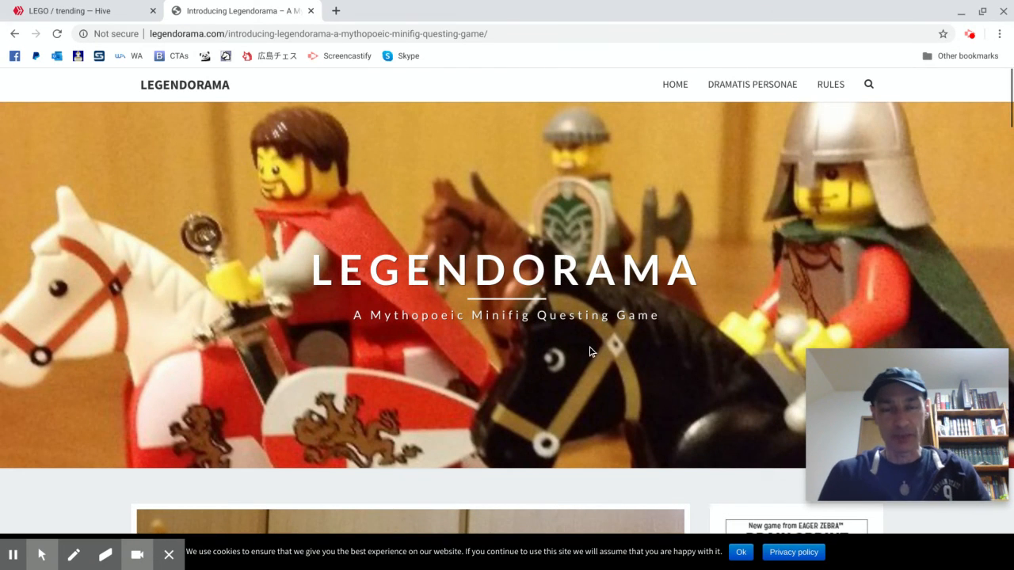